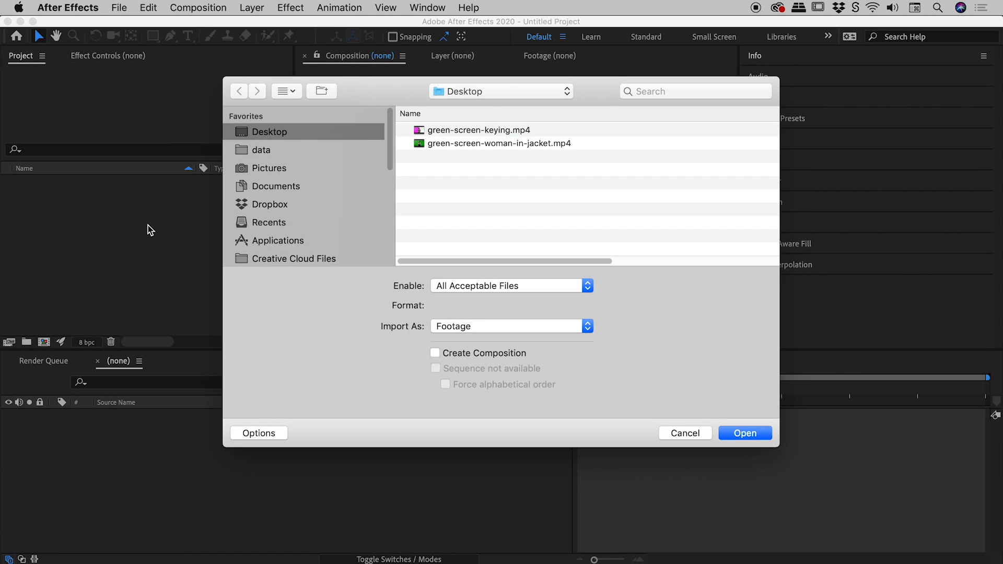
Import green-screen-woman-in-jacket.mp4 from the Desktop into the project.
{"action": "left_click", "coordinate": [498, 143]}
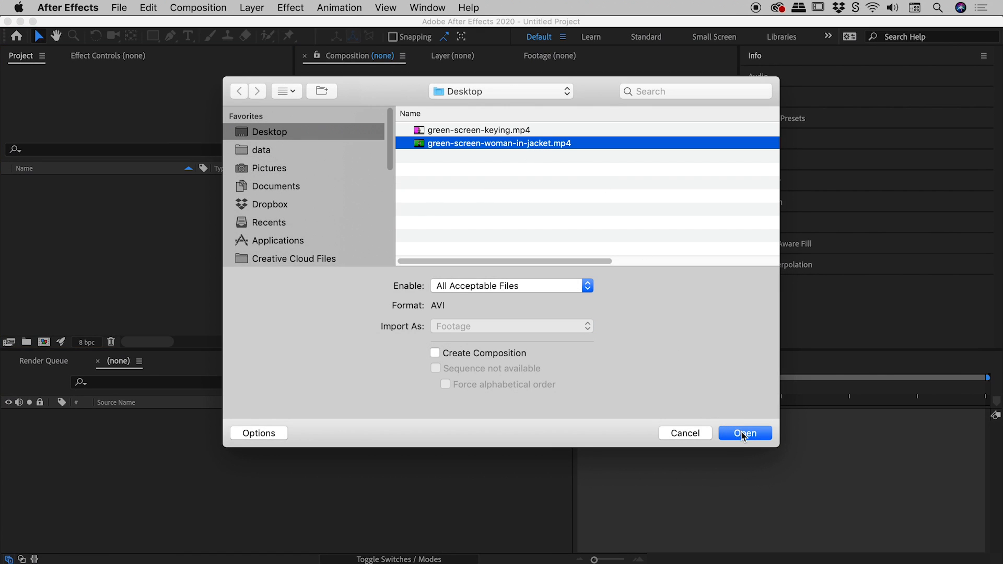
{"action": "left_click", "coordinate": [745, 434]}
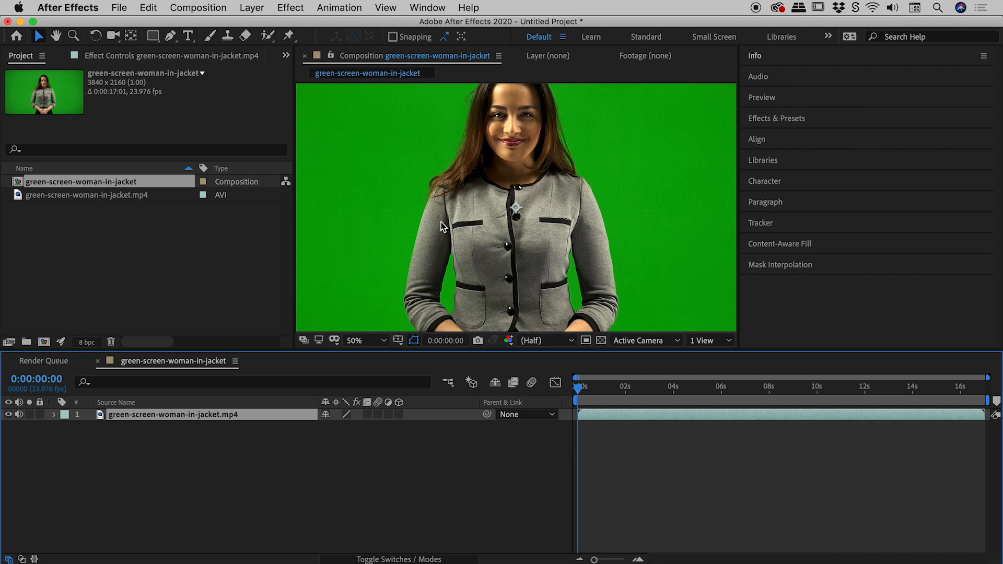
Set the viewer to 25% and show the Effects & Presets panel.
{"action": "left_click", "coordinate": [354, 340]}
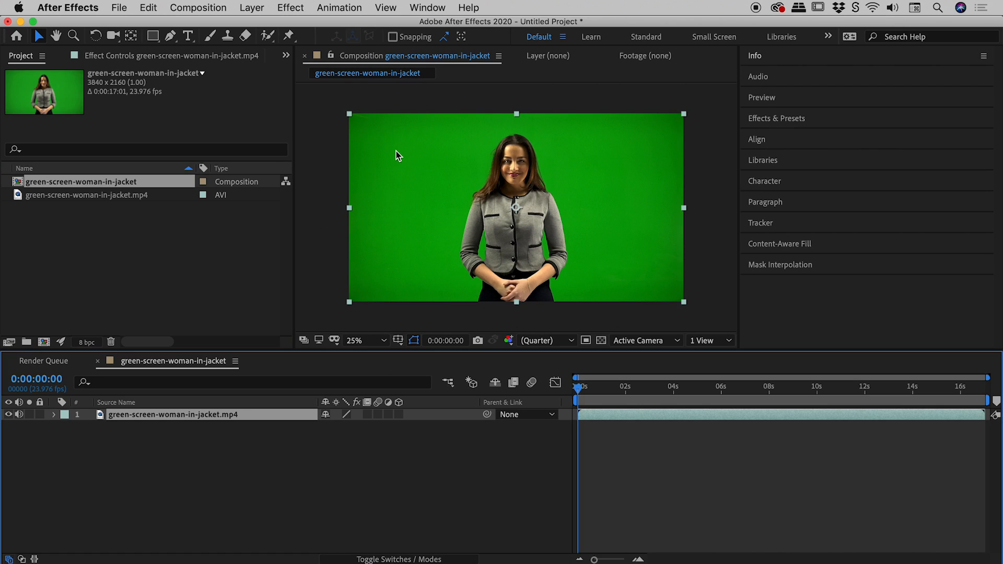
{"action": "mouse_move", "coordinate": [391, 159]}
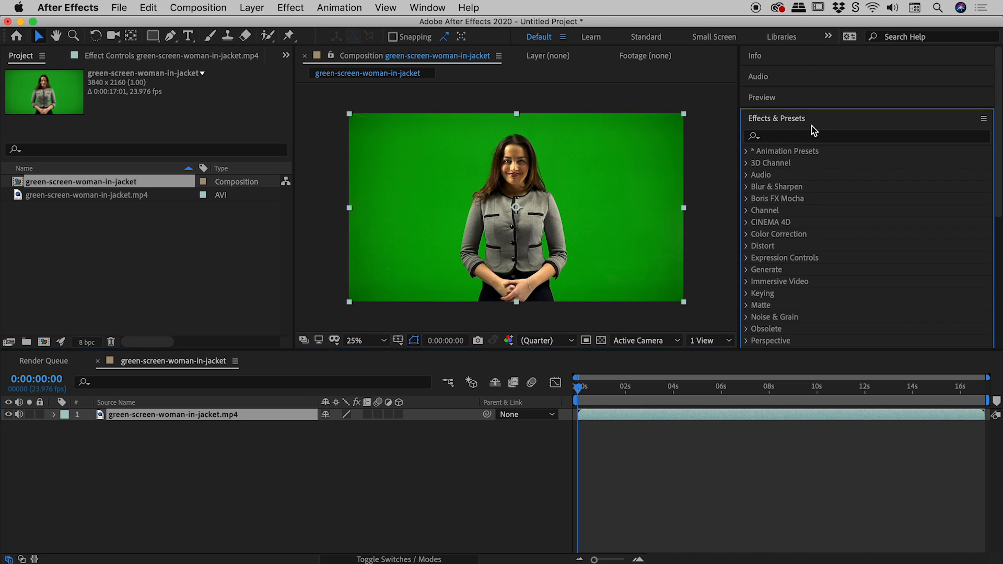
{"action": "left_click", "coordinate": [426, 8]}
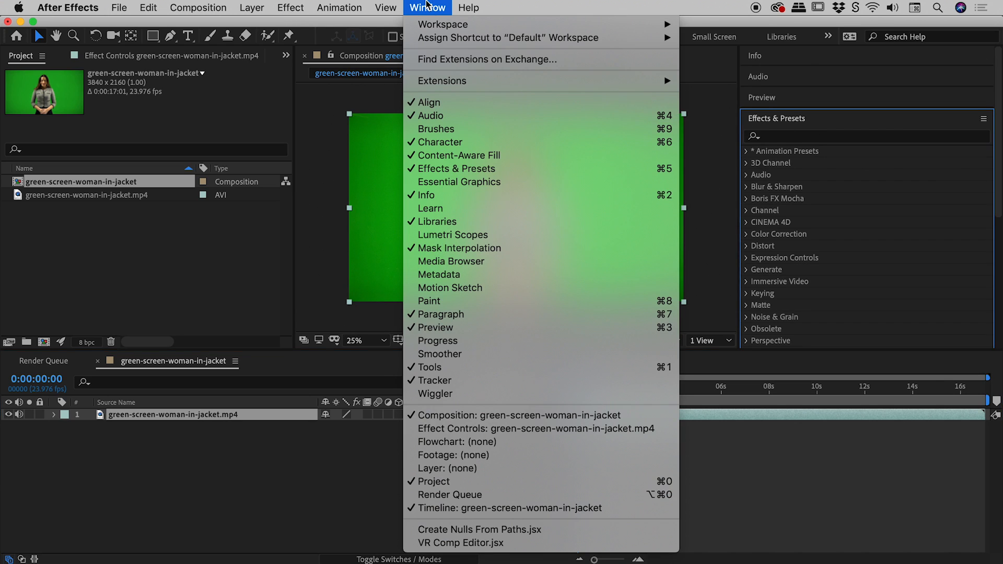
{"action": "mouse_move", "coordinate": [457, 168]}
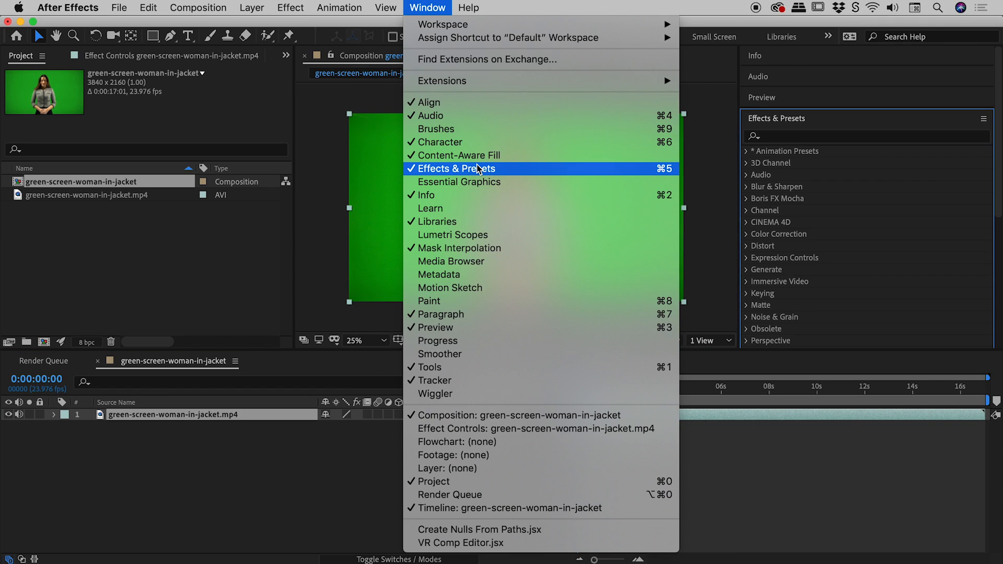
{"action": "left_click", "coordinate": [456, 168]}
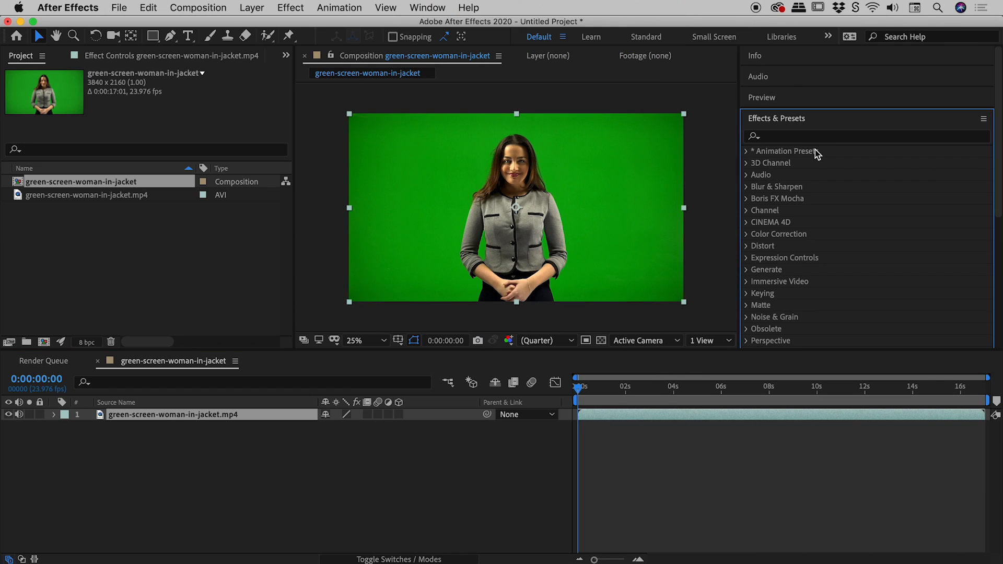
Search the Effects & Presets library for 'key'.
{"action": "type", "text": "k"}
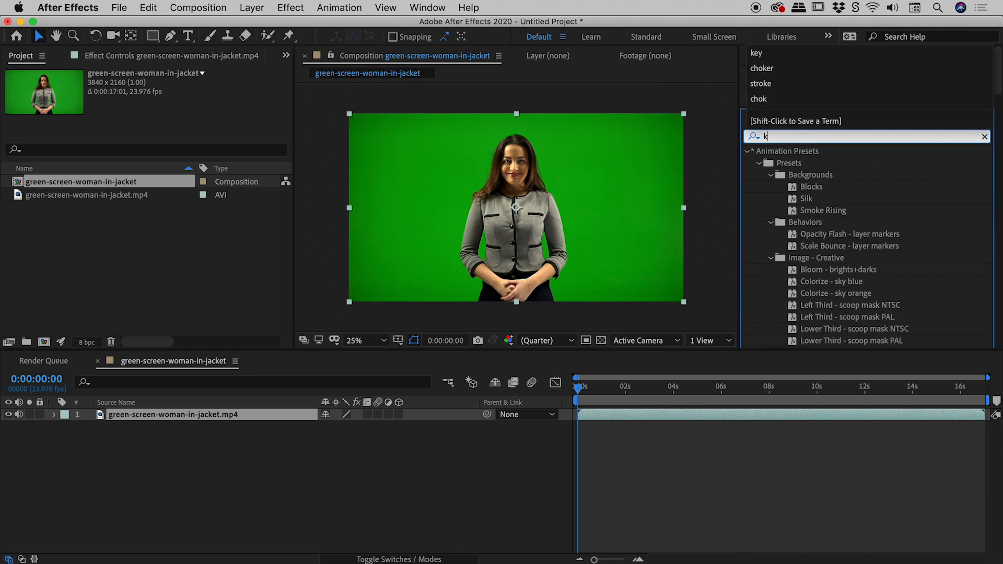
{"action": "type", "text": "ey"}
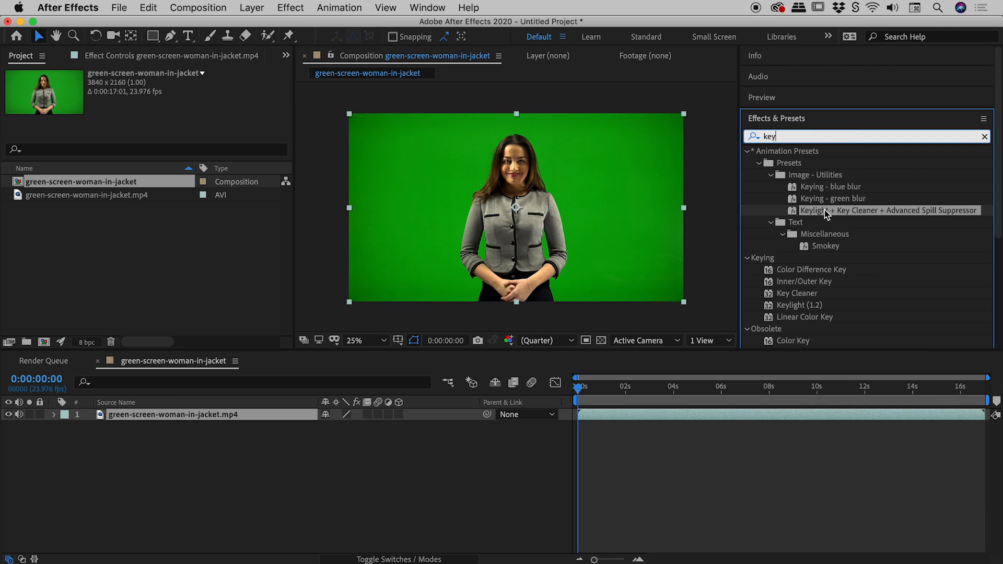
{"action": "mouse_move", "coordinate": [798, 169]}
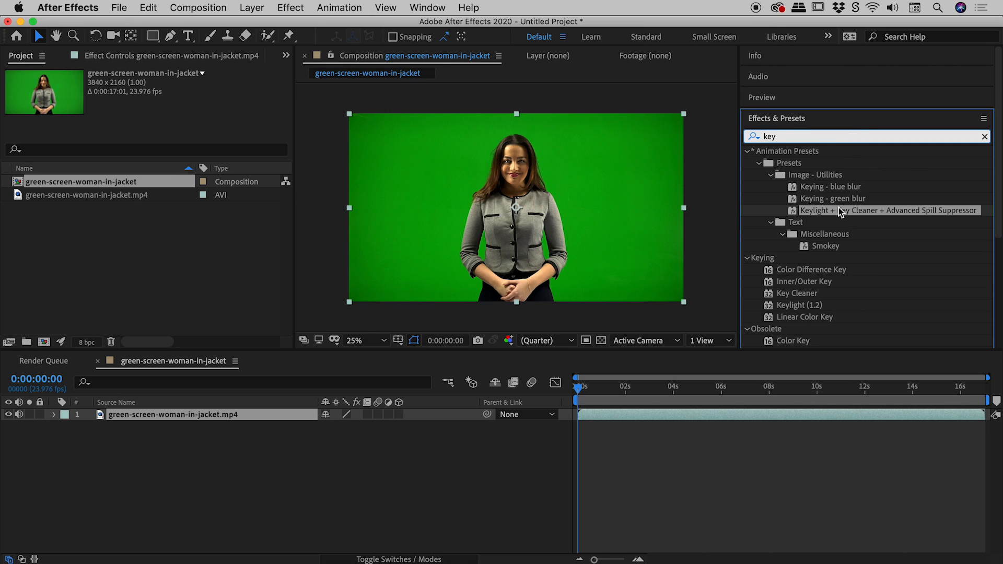
{"action": "mouse_move", "coordinate": [858, 219]}
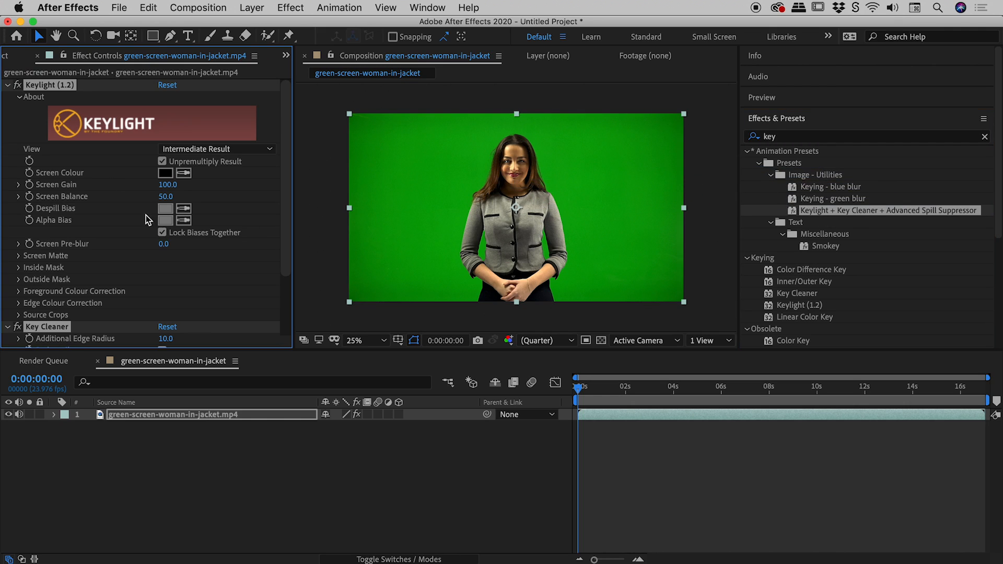
{"action": "mouse_move", "coordinate": [107, 143]}
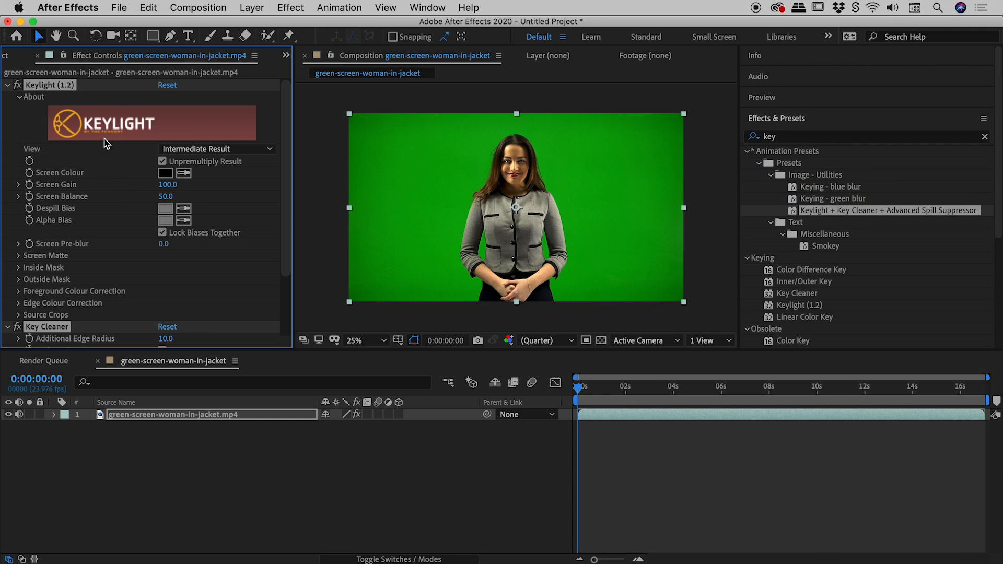
{"action": "mouse_move", "coordinate": [9, 90]}
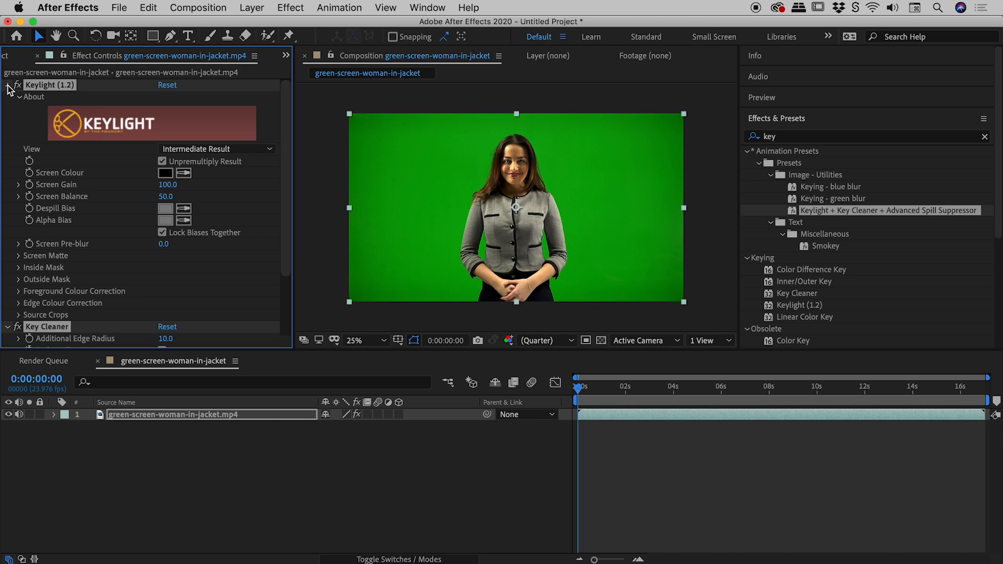
Collapse Keylight to reveal all three effects, then expand Keylight alone.
{"action": "left_click", "coordinate": [7, 85]}
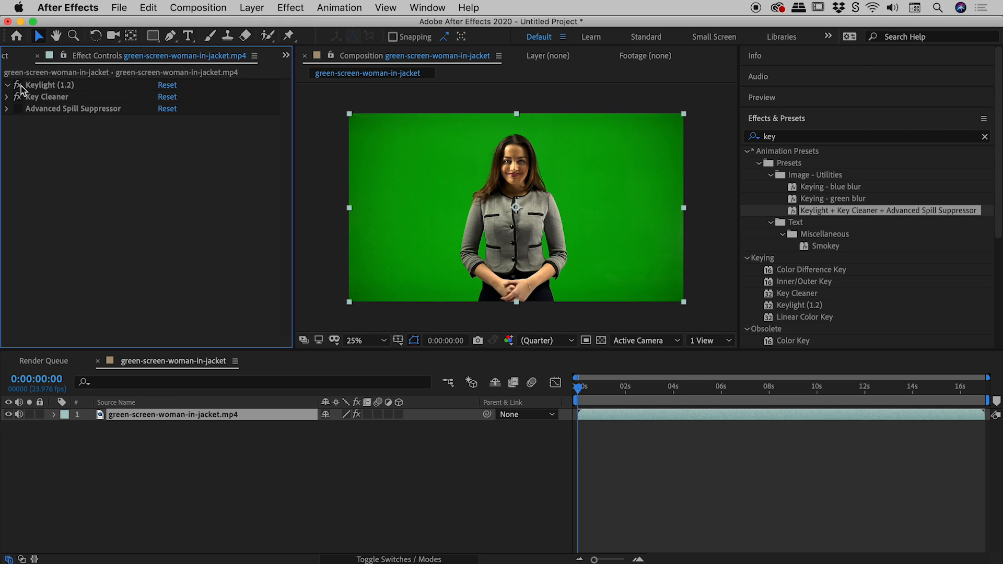
{"action": "left_click", "coordinate": [6, 85]}
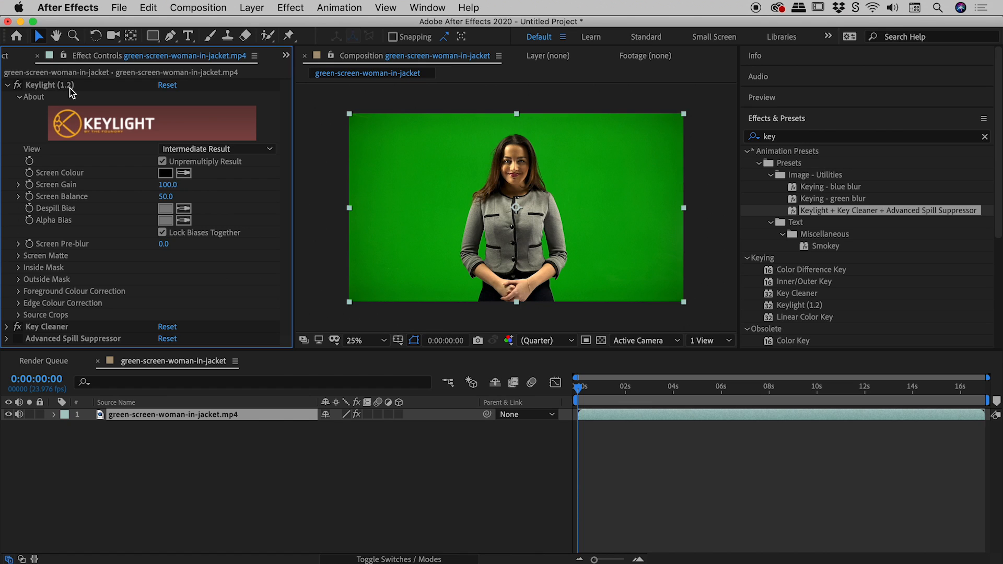
{"action": "mouse_move", "coordinate": [53, 183]}
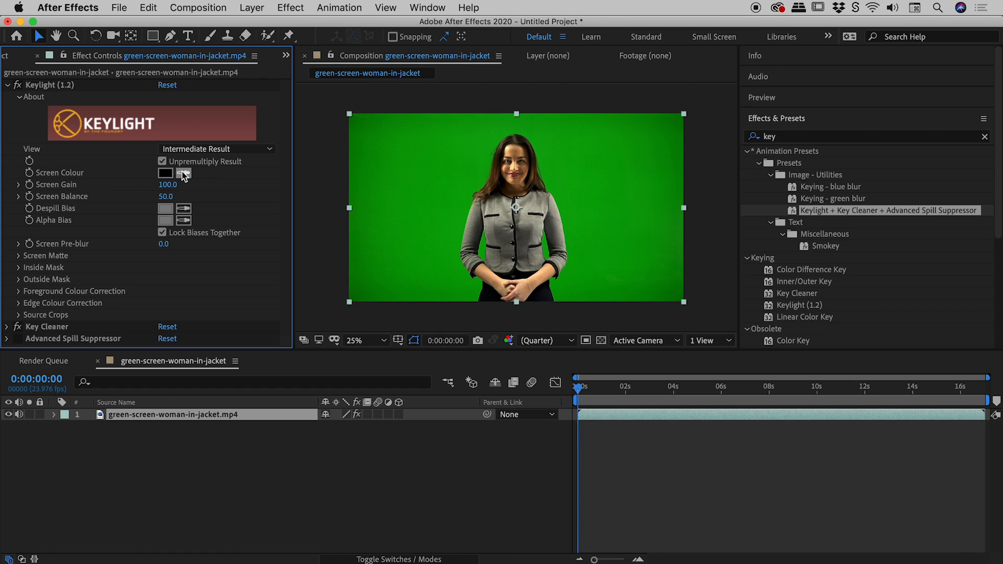
Sample the green backdrop as Keylight's Screen Colour and check it against the transparency grid.
{"action": "left_click", "coordinate": [185, 173]}
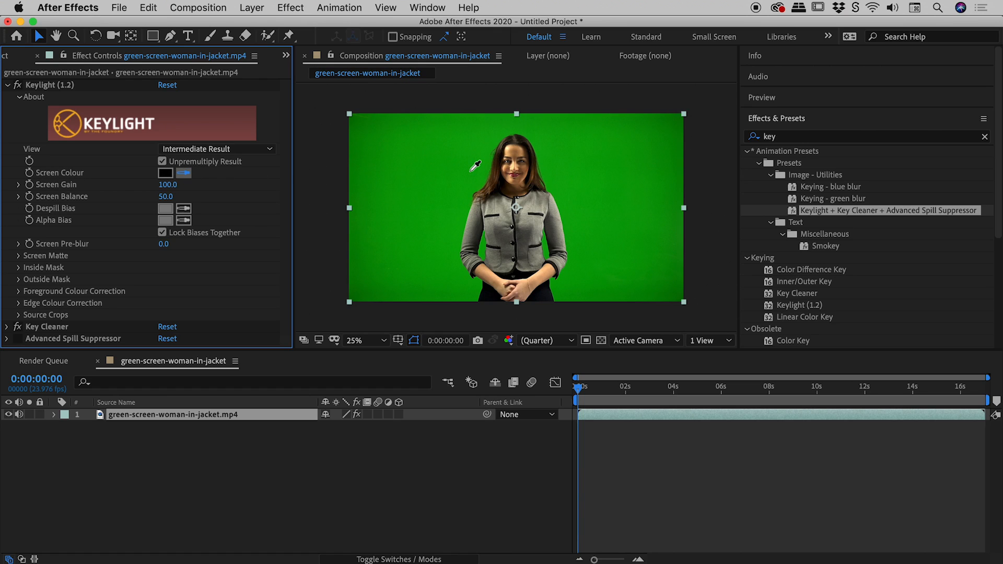
{"action": "left_click", "coordinate": [474, 166]}
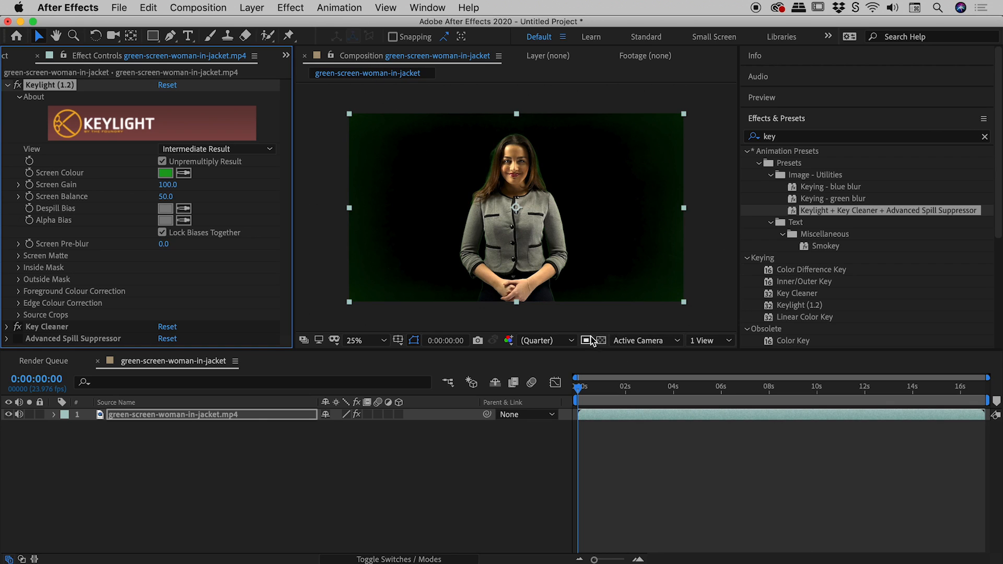
{"action": "mouse_move", "coordinate": [601, 340]}
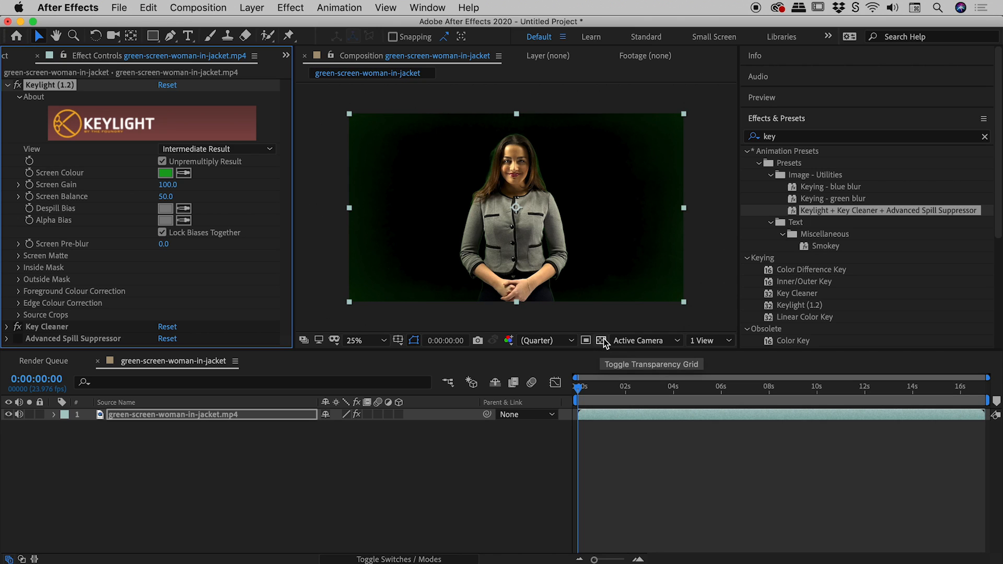
{"action": "left_click", "coordinate": [601, 340]}
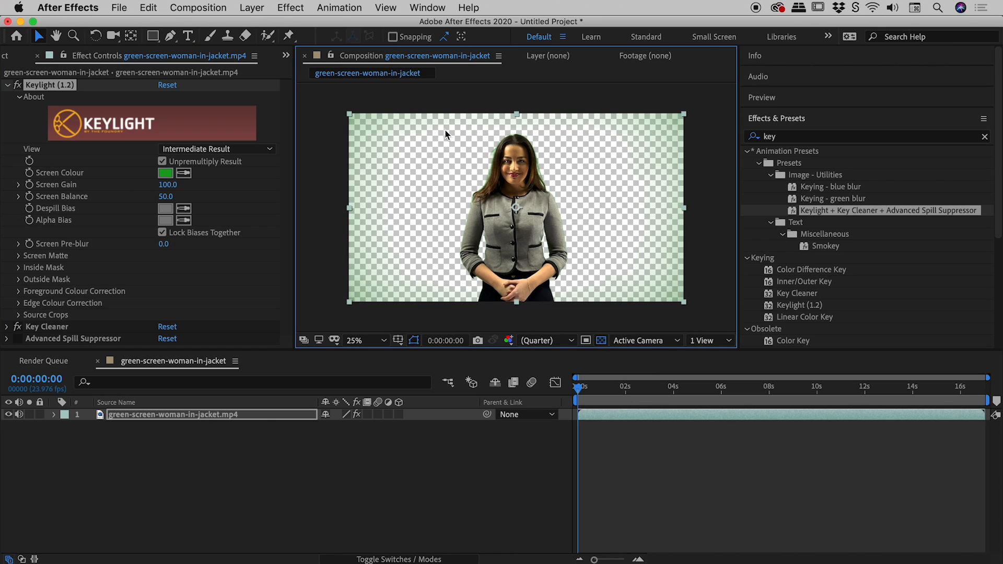
{"action": "mouse_move", "coordinate": [433, 125]}
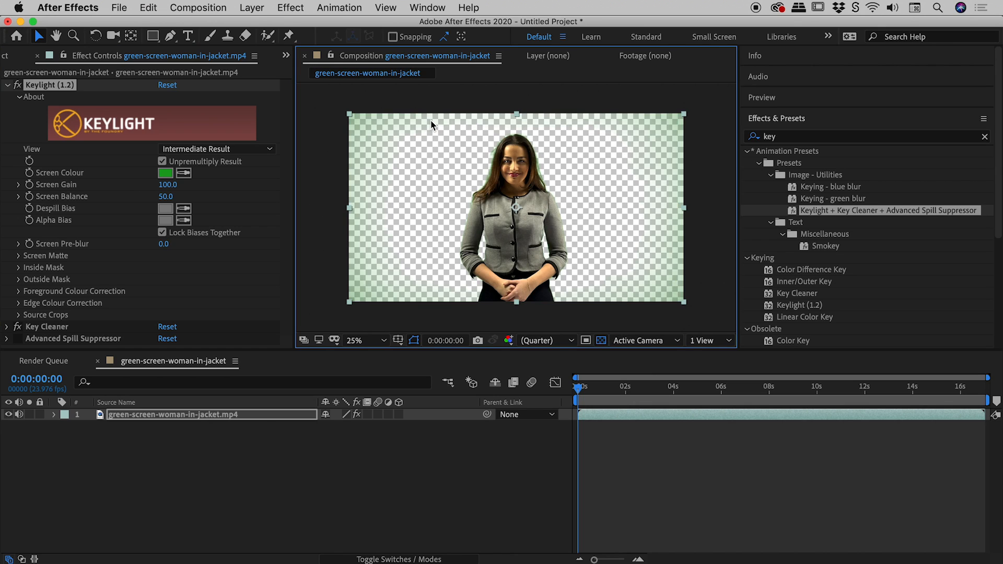
{"action": "left_click", "coordinate": [601, 339]}
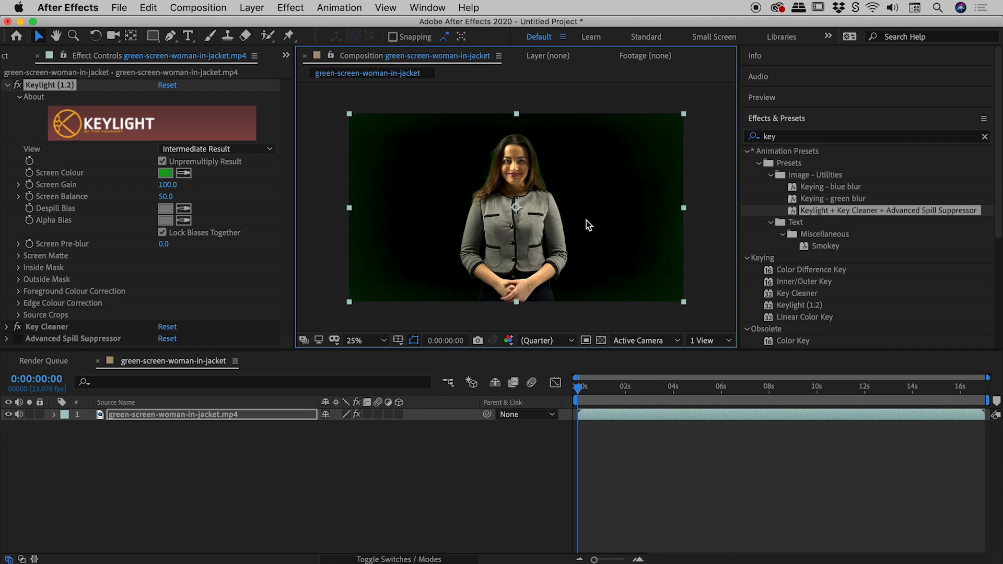
{"action": "mouse_move", "coordinate": [459, 173]}
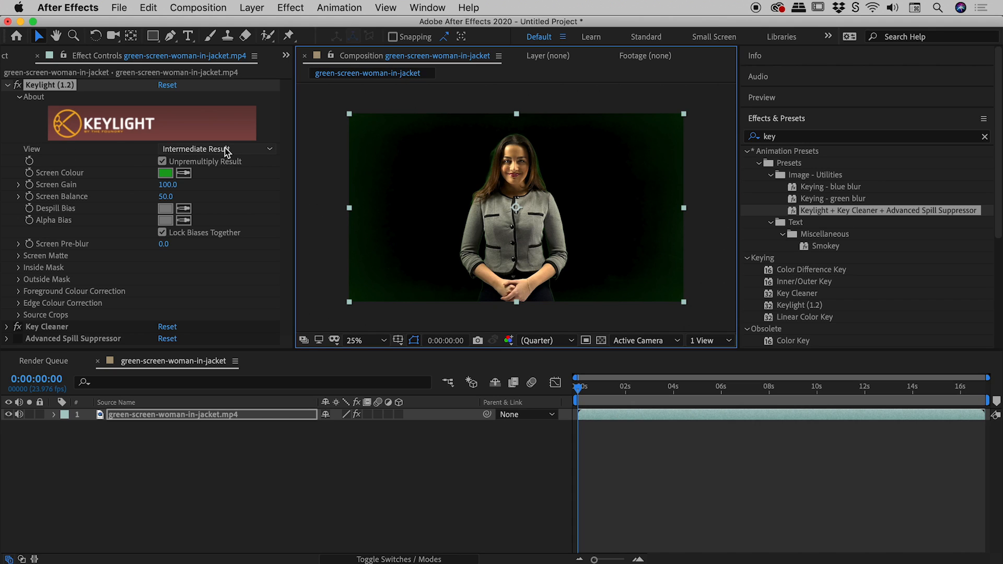
{"action": "left_click", "coordinate": [217, 149]}
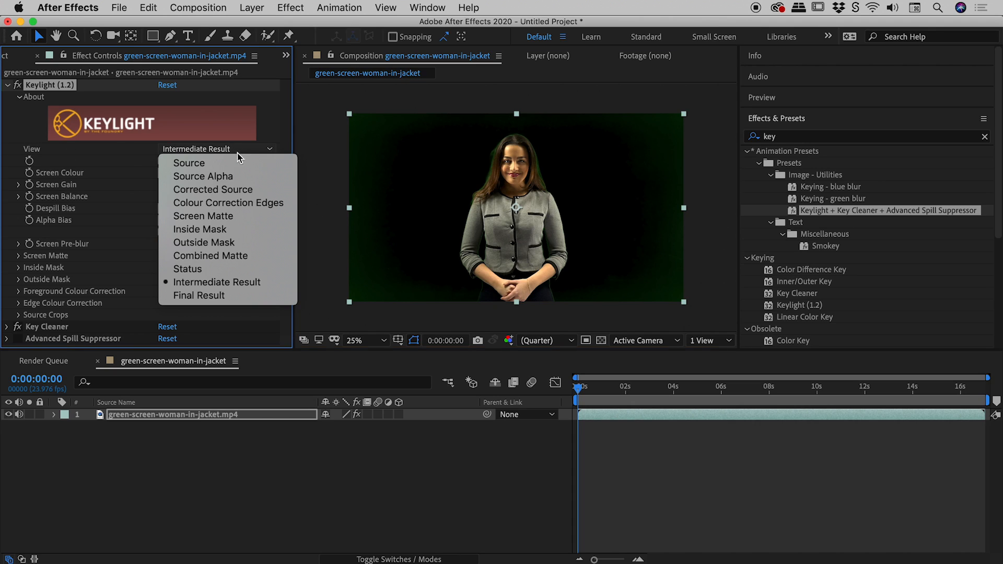
{"action": "mouse_move", "coordinate": [202, 216]}
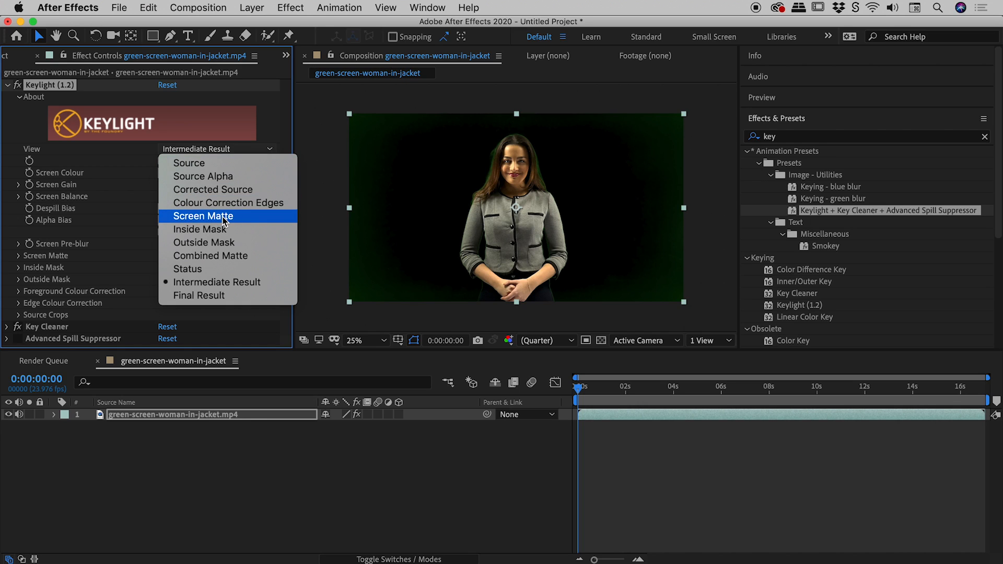
{"action": "left_click", "coordinate": [203, 215]}
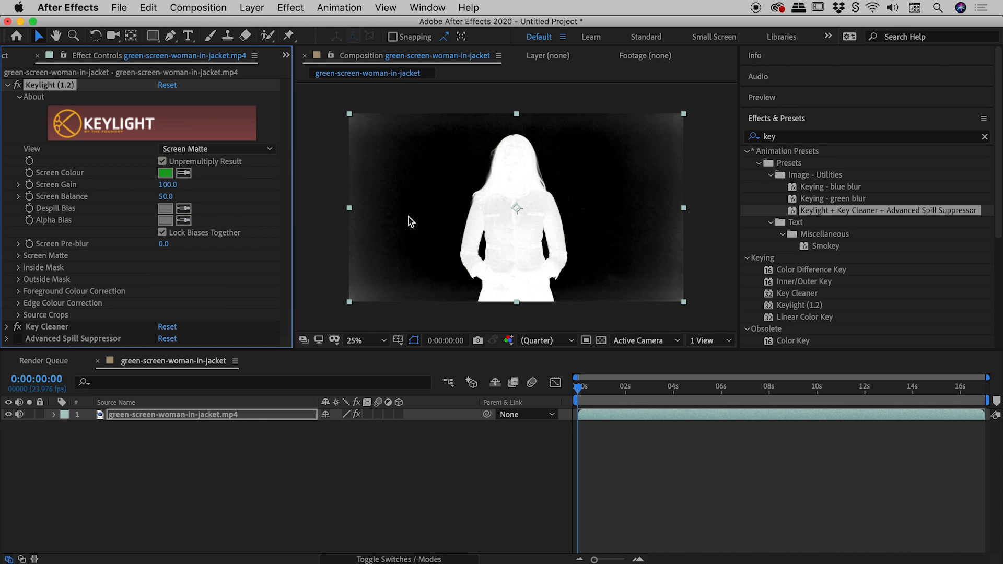
{"action": "mouse_move", "coordinate": [499, 236]}
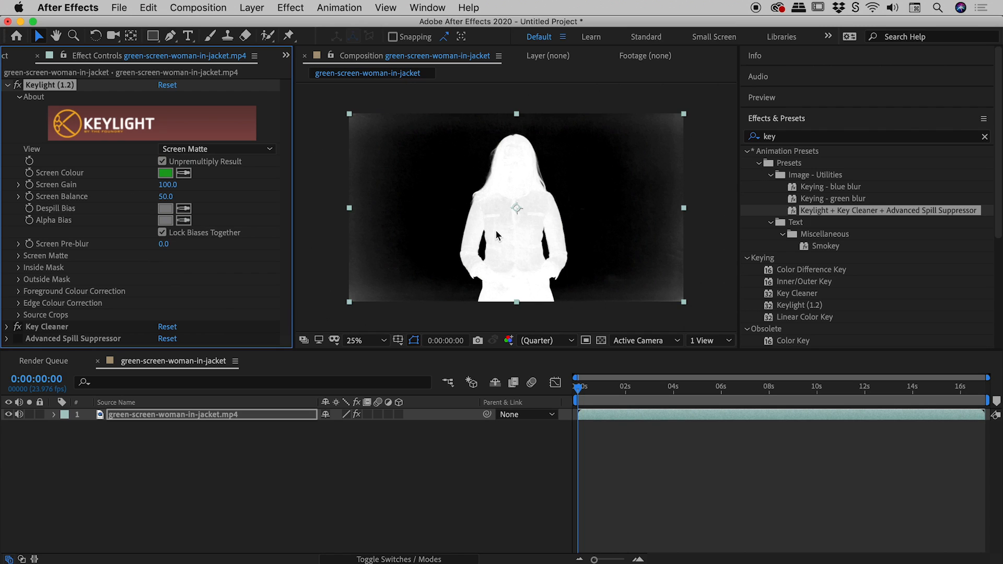
{"action": "mouse_move", "coordinate": [510, 168]}
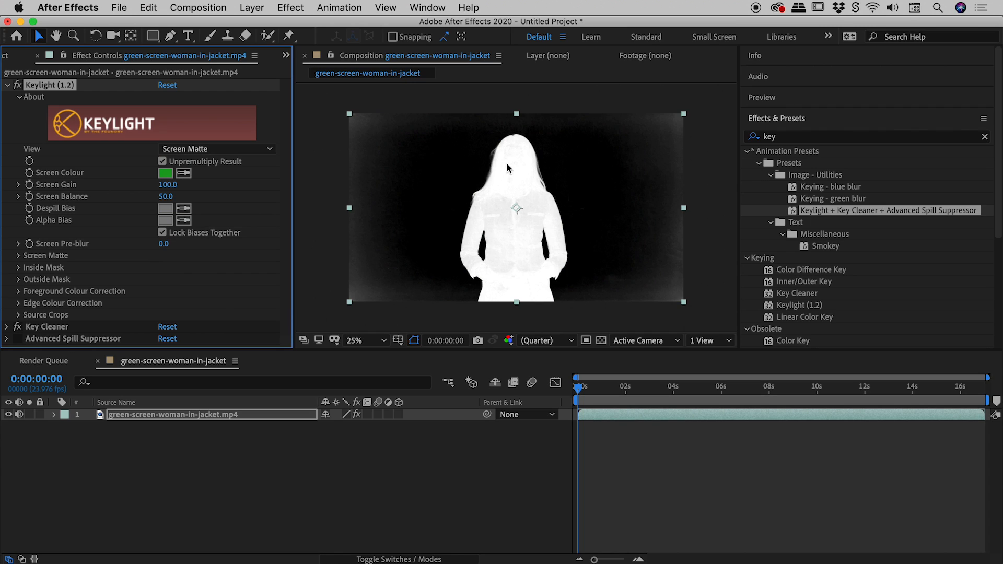
{"action": "mouse_move", "coordinate": [418, 152]}
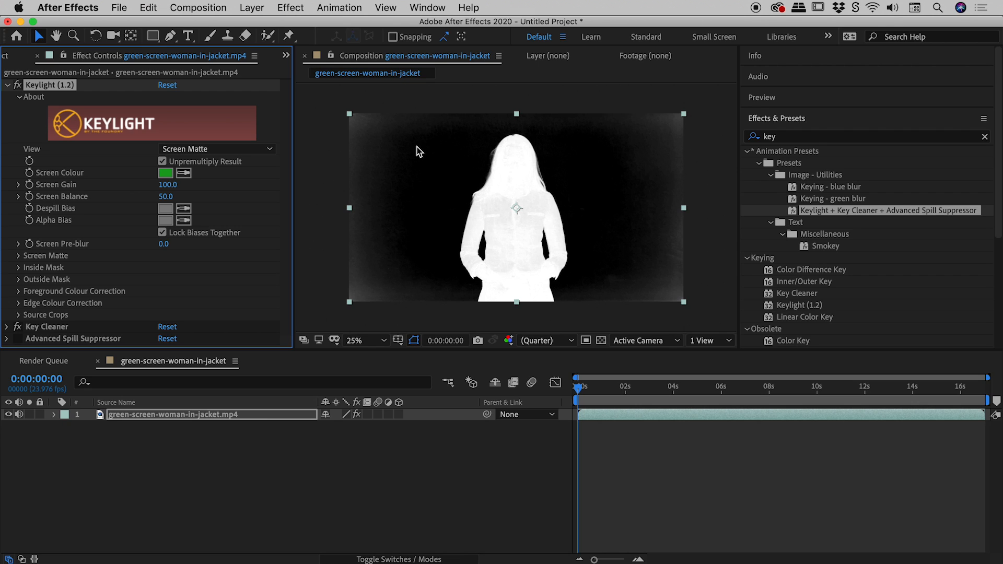
{"action": "left_click", "coordinate": [364, 339]}
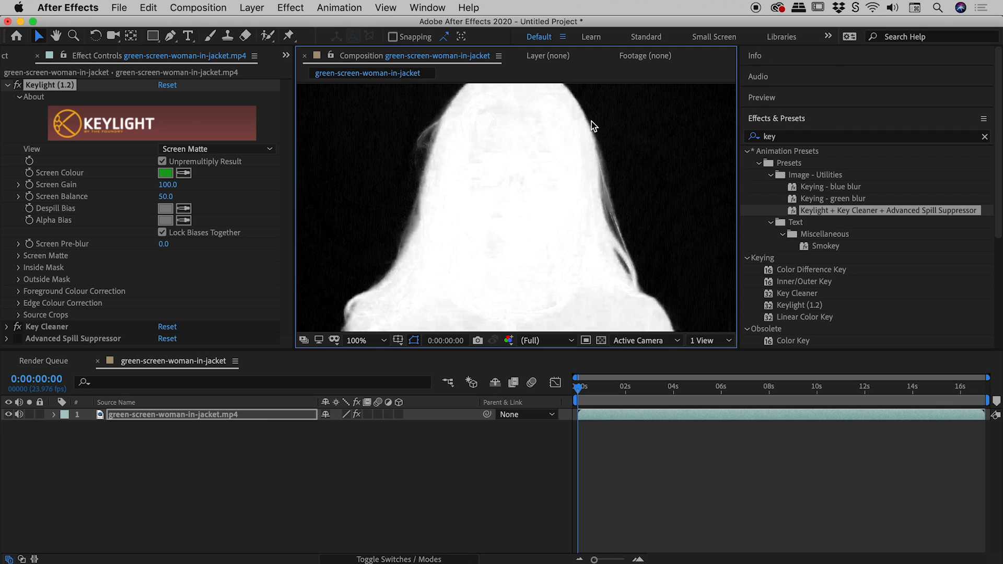
{"action": "mouse_move", "coordinate": [621, 205]}
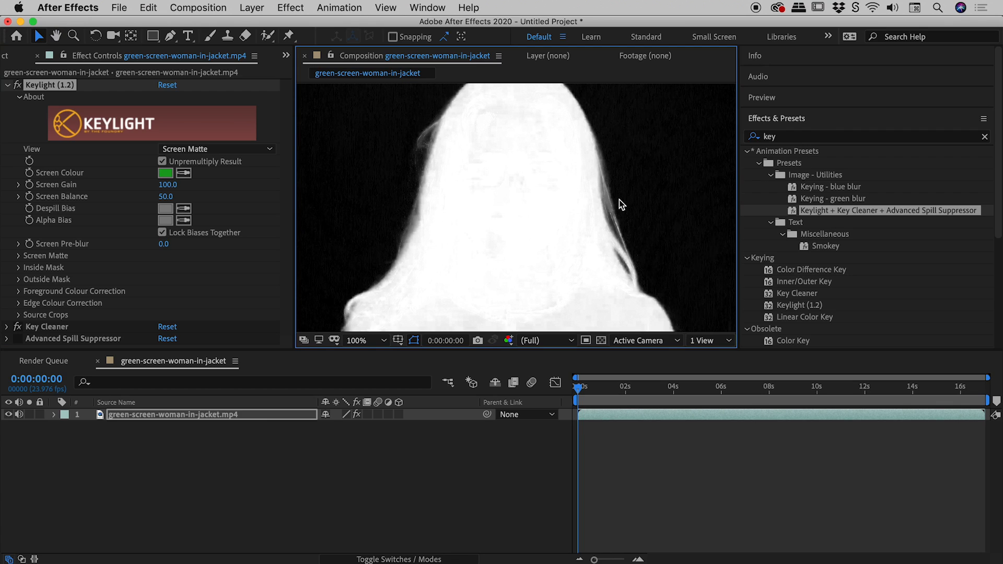
{"action": "left_click", "coordinate": [361, 340]}
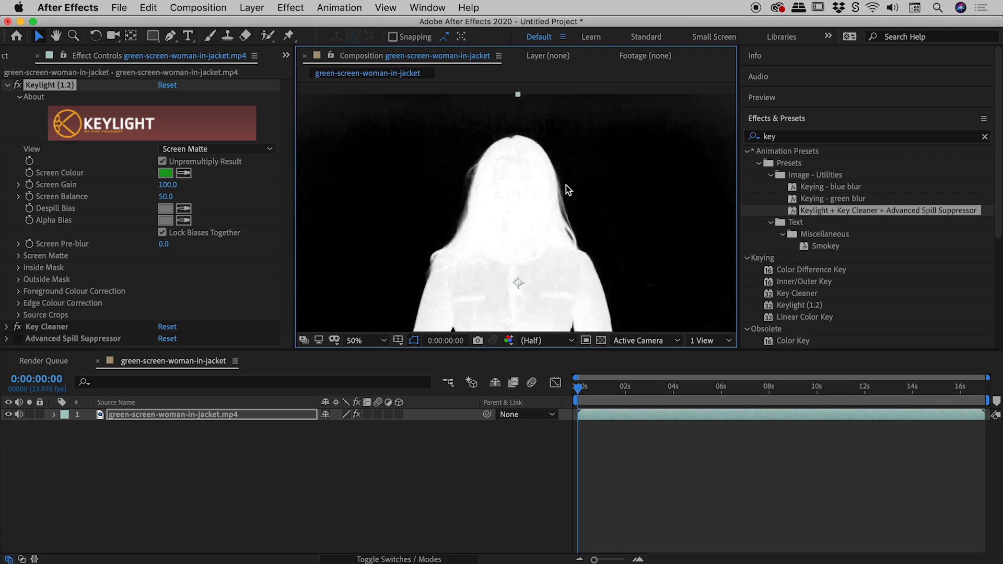
{"action": "left_click", "coordinate": [366, 339]}
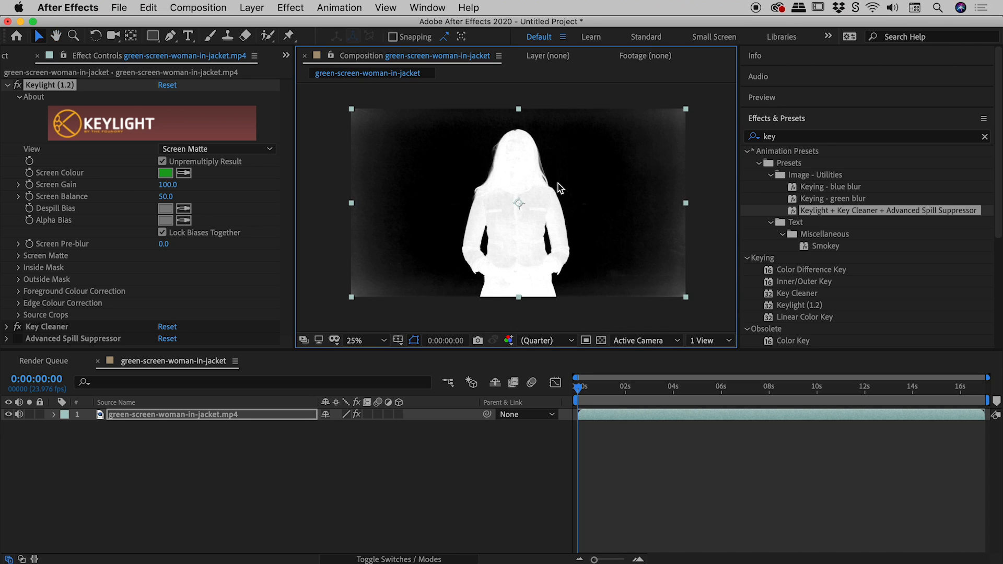
{"action": "mouse_move", "coordinate": [381, 145]}
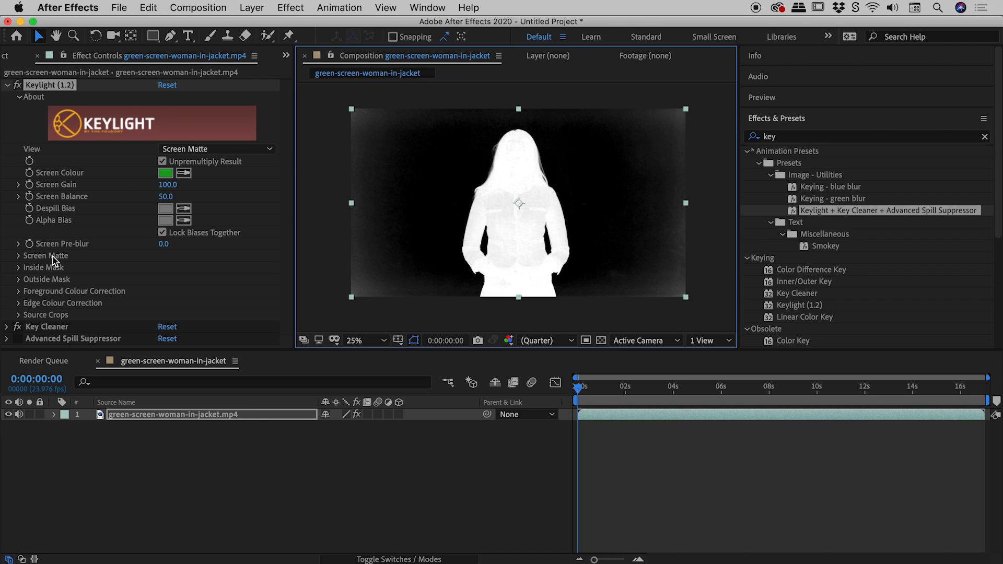
Set Keylight's Screen Matte Clip Black to 25 and check the corners at different zooms.
{"action": "left_click", "coordinate": [6, 256]}
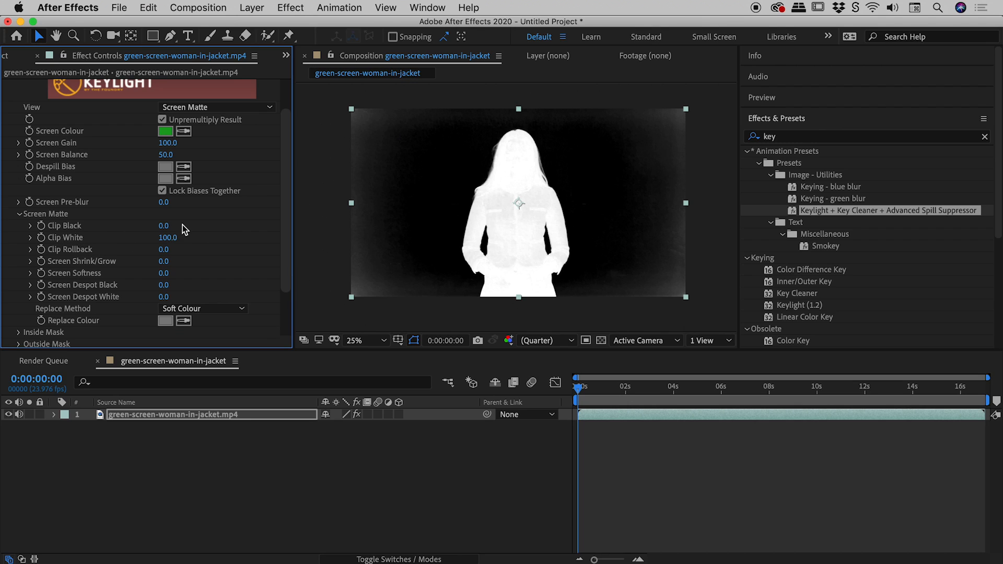
{"action": "left_click_drag", "start_coordinate": [164, 225], "coordinate": [178, 225]}
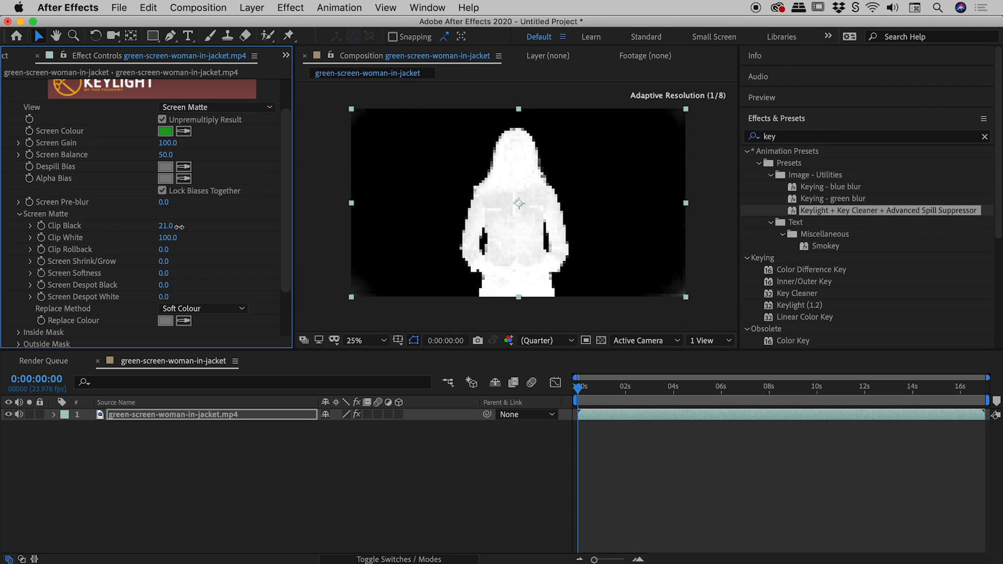
{"action": "left_click_drag", "start_coordinate": [166, 226], "coordinate": [147, 226]}
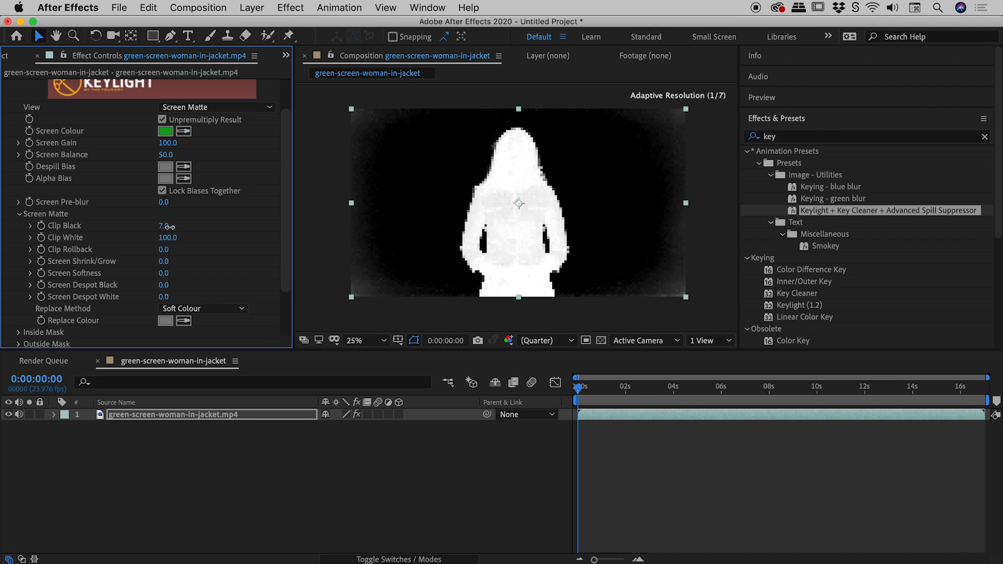
{"action": "left_click_drag", "start_coordinate": [167, 226], "coordinate": [179, 225]}
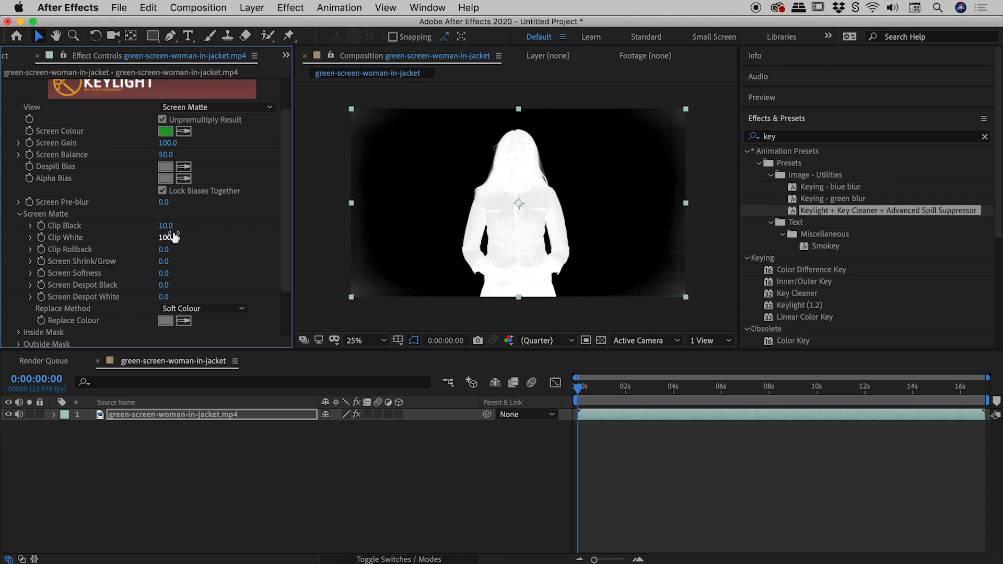
{"action": "left_click_drag", "start_coordinate": [165, 225], "coordinate": [176, 226]}
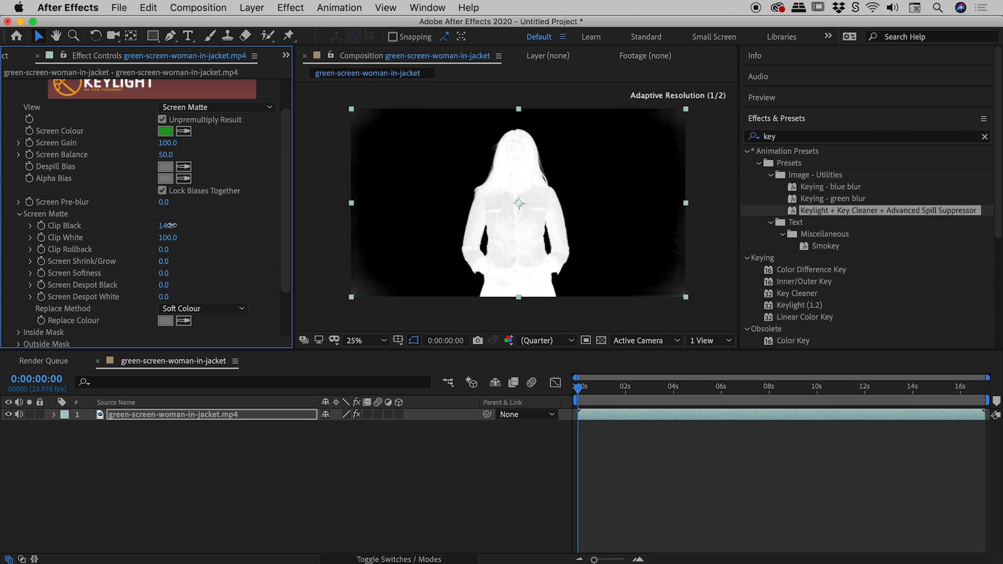
{"action": "left_click_drag", "start_coordinate": [165, 225], "coordinate": [173, 225]}
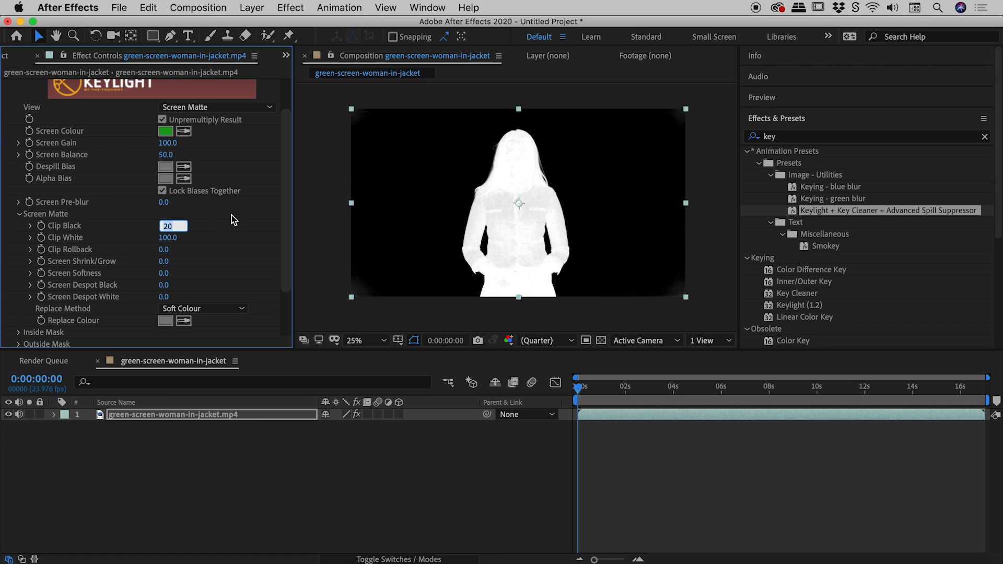
{"action": "type", "text": "25"}
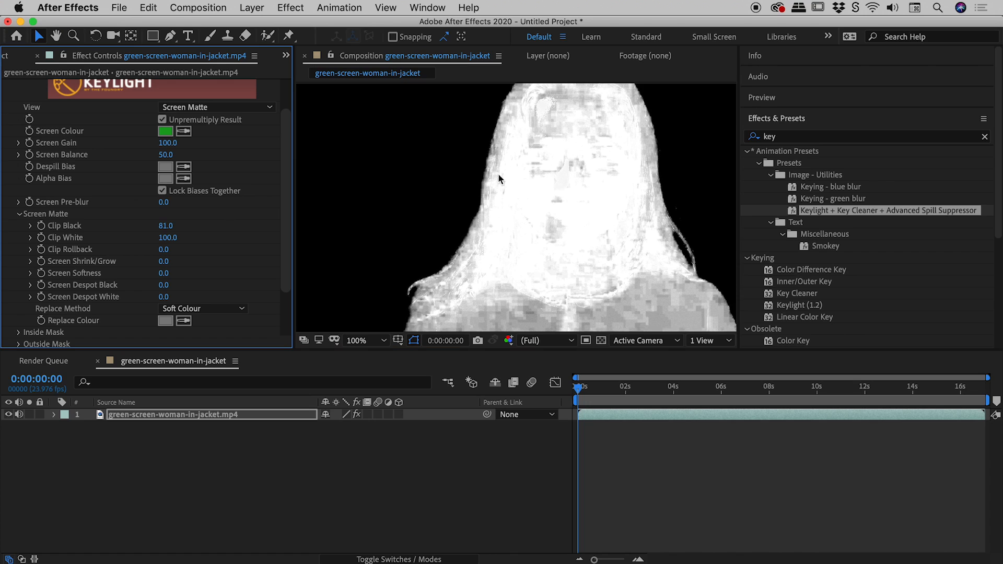
{"action": "mouse_move", "coordinate": [493, 93]}
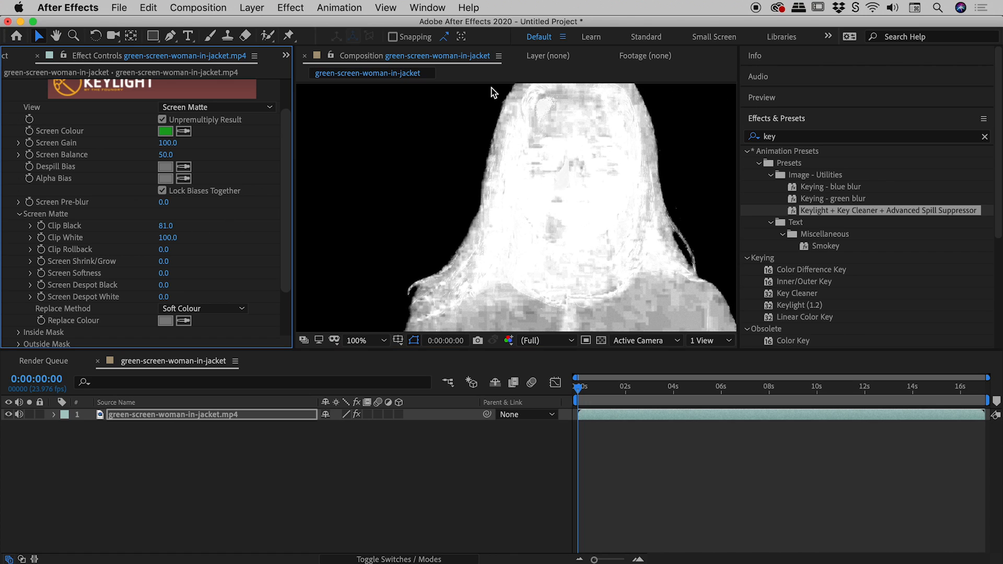
{"action": "mouse_move", "coordinate": [498, 121]}
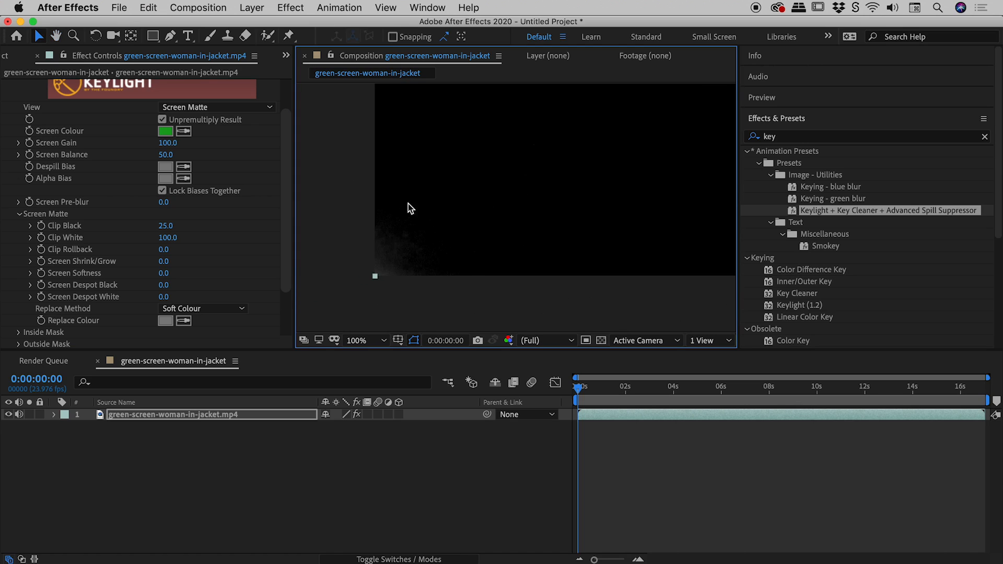
{"action": "mouse_move", "coordinate": [429, 263]}
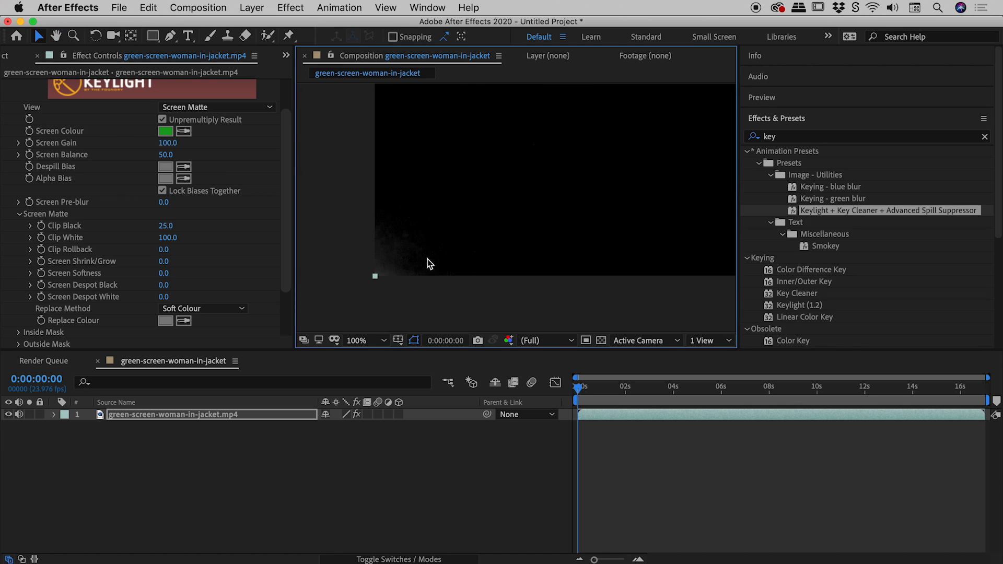
{"action": "mouse_move", "coordinate": [422, 236]}
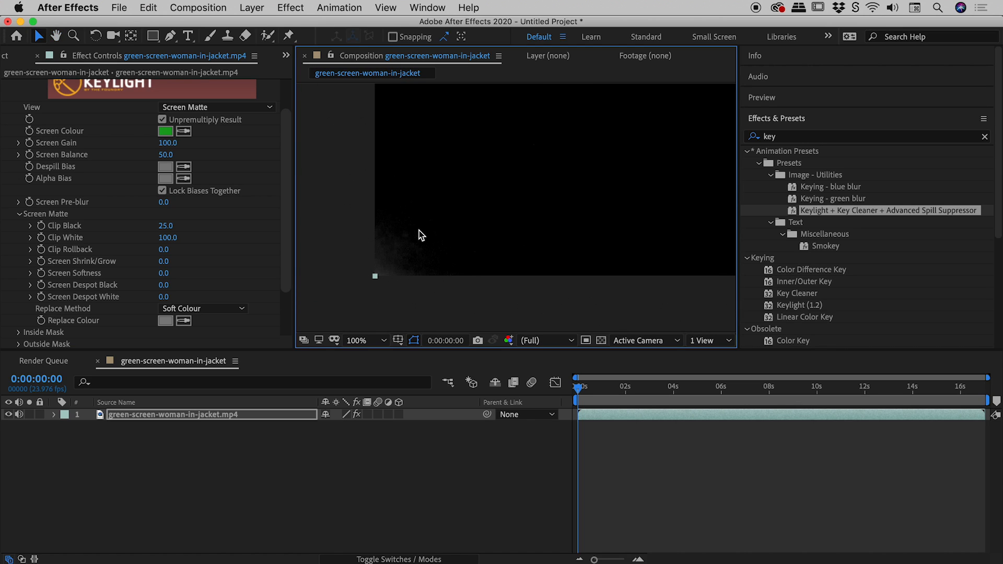
{"action": "left_click", "coordinate": [363, 340]}
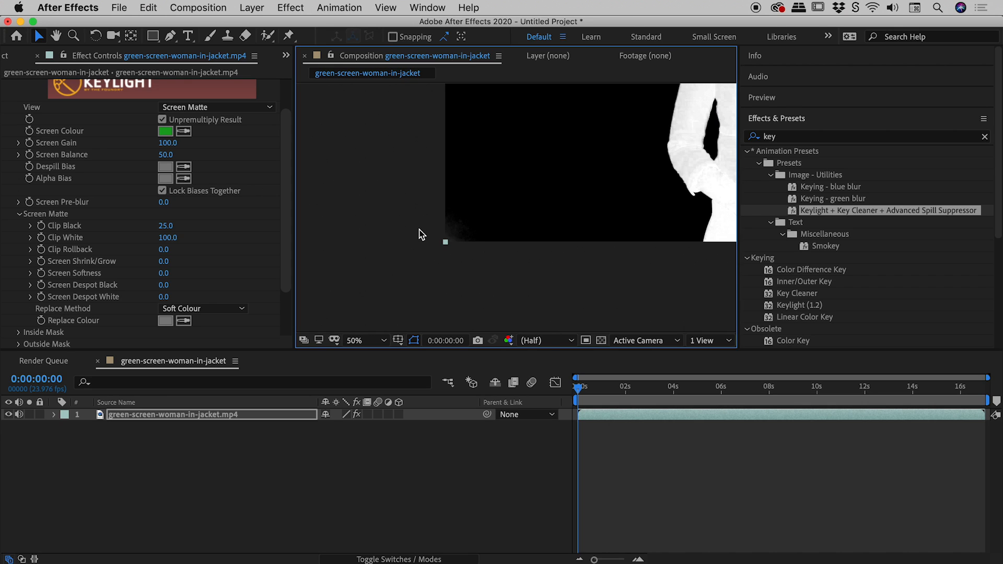
{"action": "left_click", "coordinate": [371, 340]}
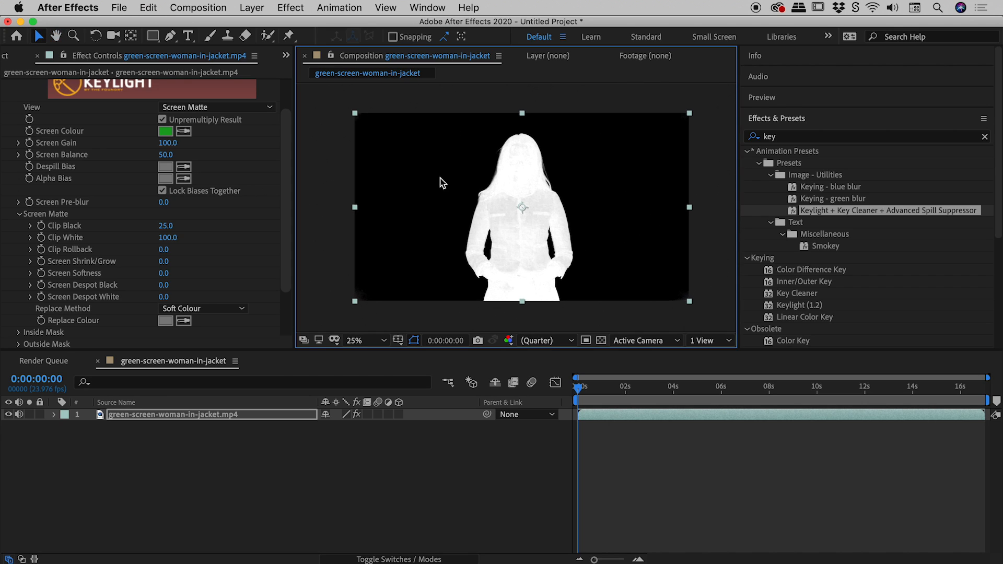
Scrub Keylight's Clip White while zoomed in, then enter 90.
{"action": "left_click", "coordinate": [365, 339]}
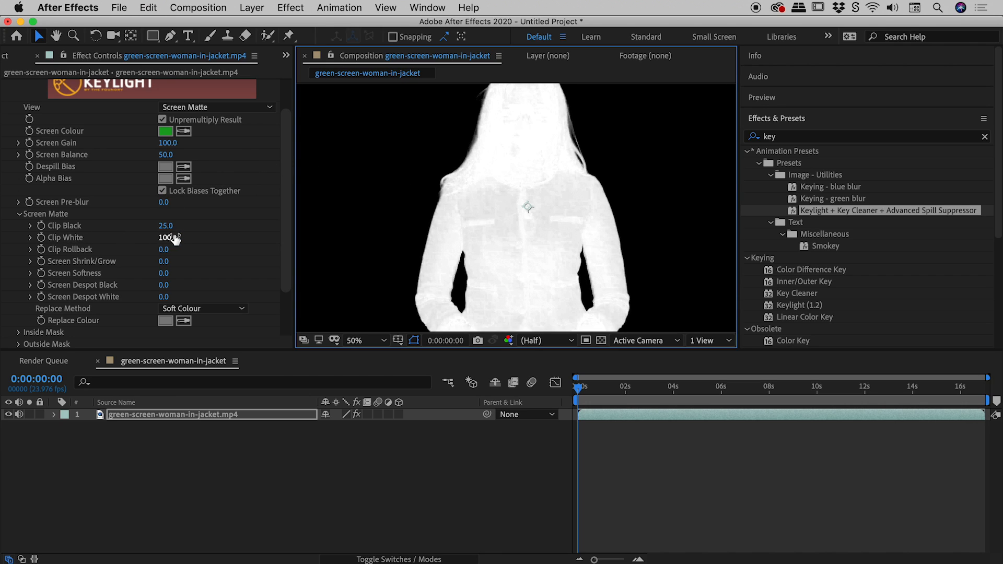
{"action": "left_click_drag", "start_coordinate": [169, 237], "coordinate": [163, 237]}
{"action": "type", "text": "45"}
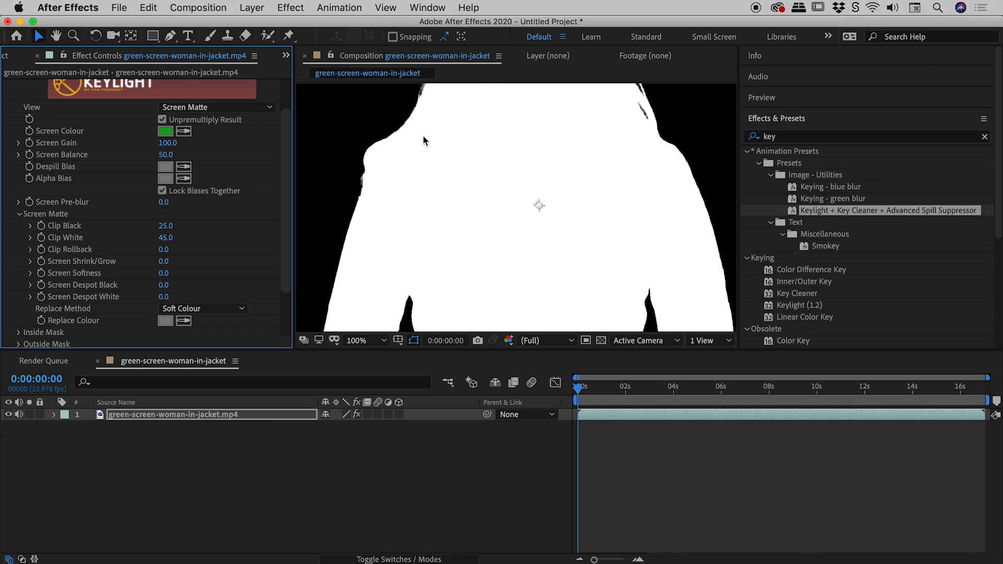
{"action": "left_click", "coordinate": [373, 340]}
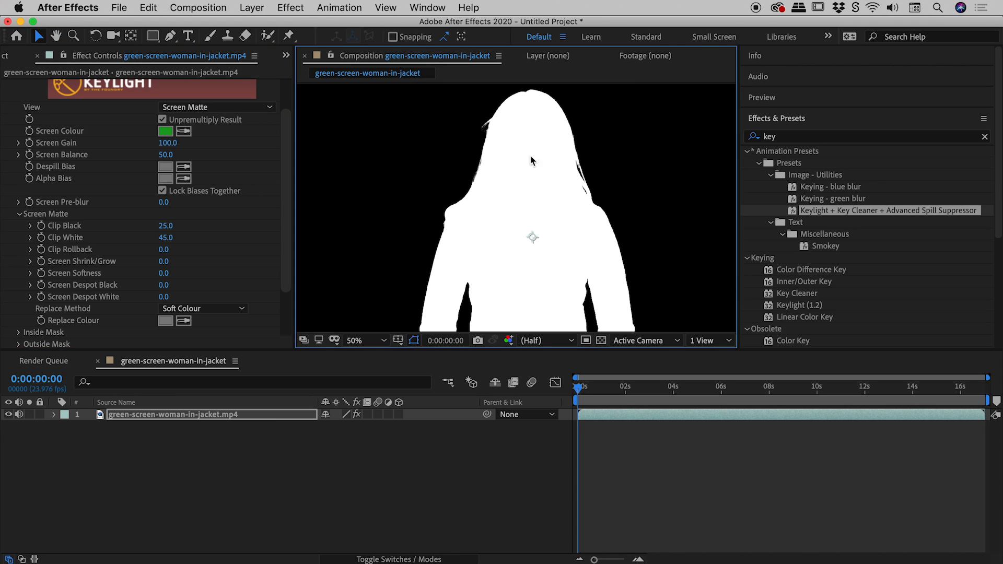
{"action": "left_click", "coordinate": [166, 237]}
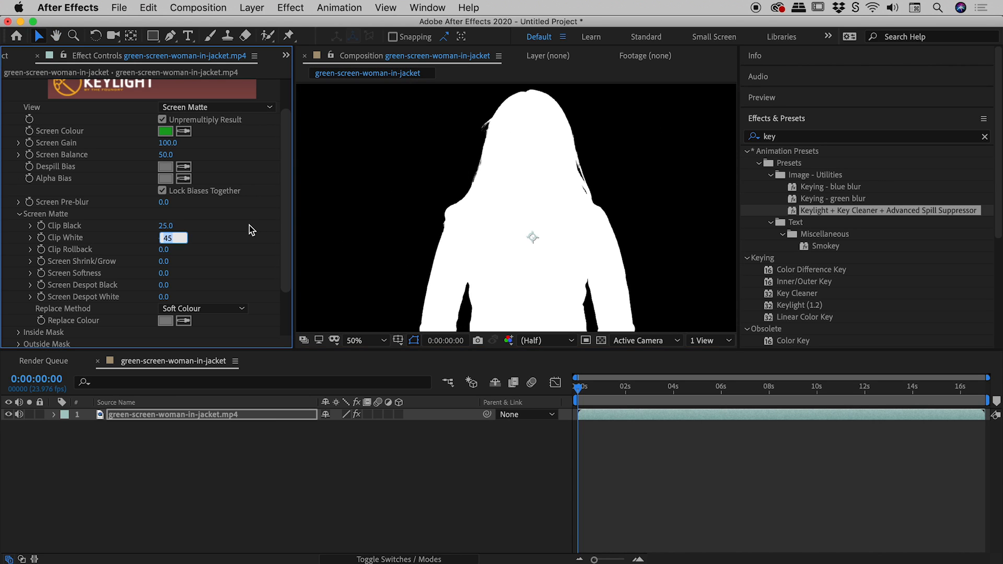
{"action": "type", "text": "90.0"}
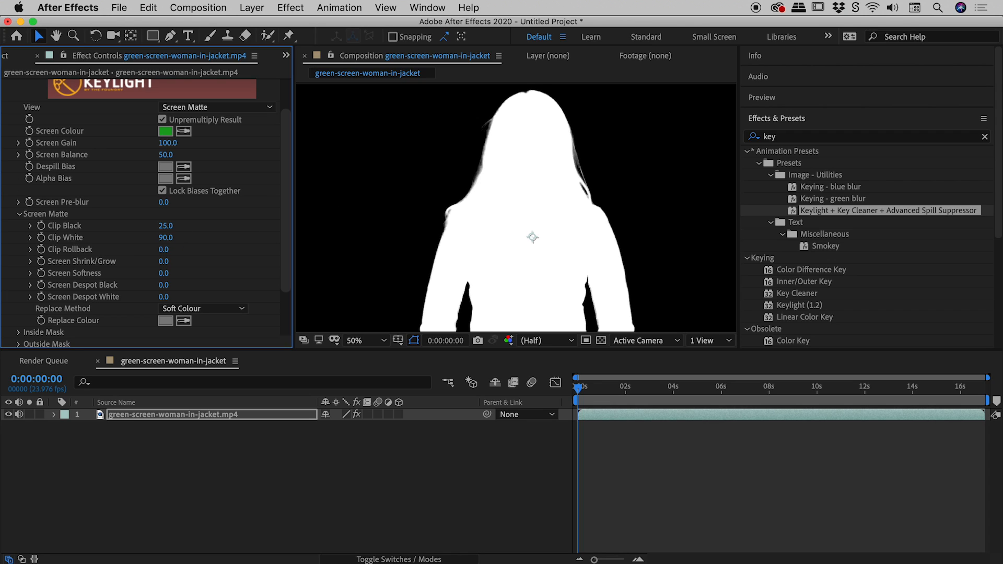
{"action": "mouse_move", "coordinate": [168, 242]}
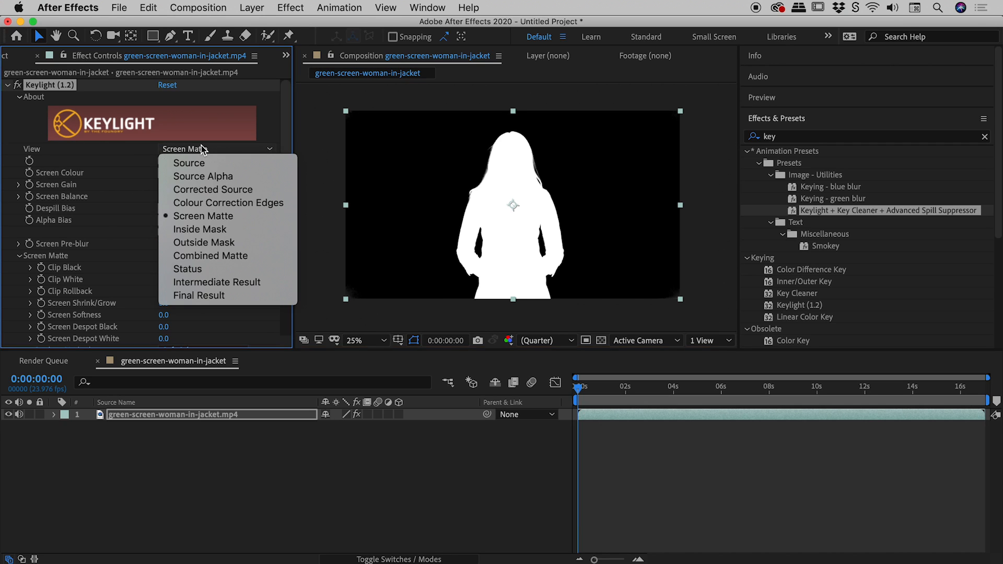
Switch Keylight's display away from the Screen Matte and fold its settings closed.
{"action": "left_click", "coordinate": [217, 282]}
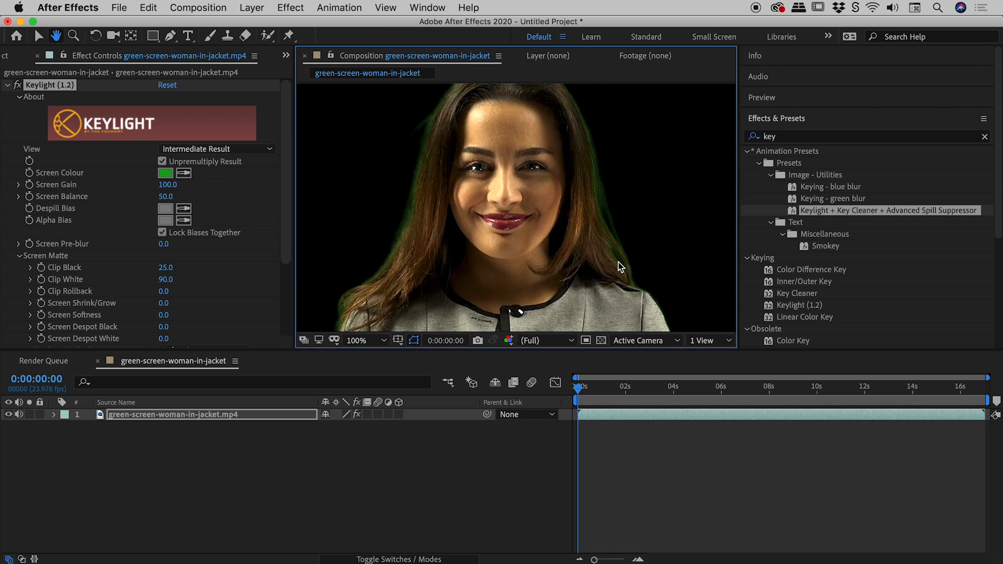
{"action": "left_click", "coordinate": [379, 340]}
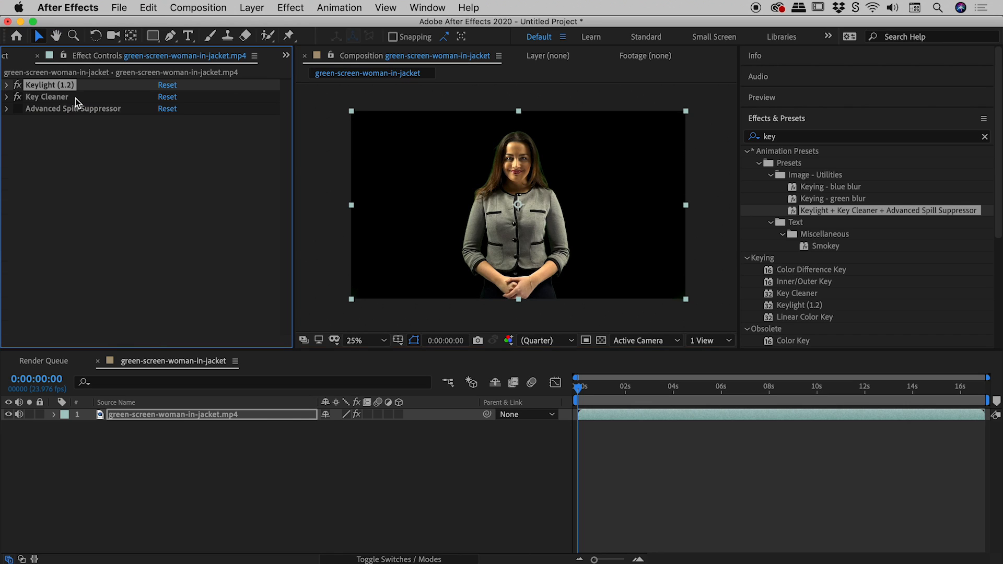
Expand and collapse Key Cleaner, enable the transparency grid, and zoom back out.
{"action": "left_click", "coordinate": [6, 96]}
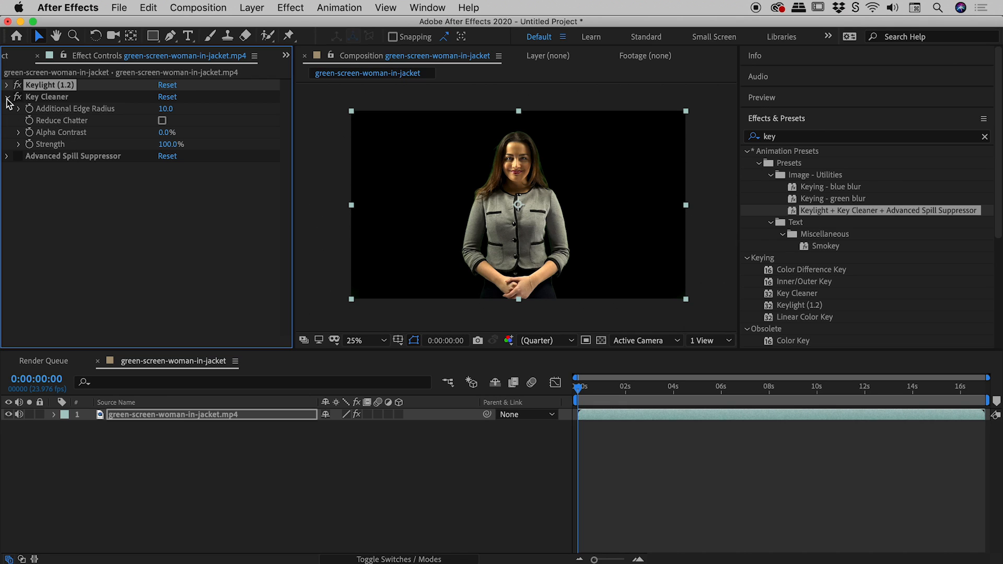
{"action": "left_click", "coordinate": [6, 97]}
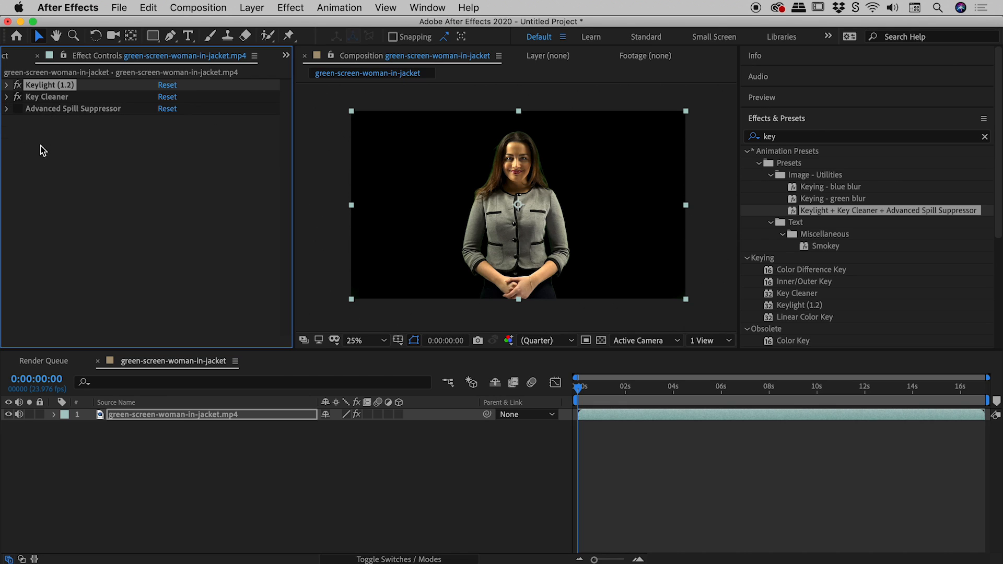
{"action": "mouse_move", "coordinate": [69, 114]}
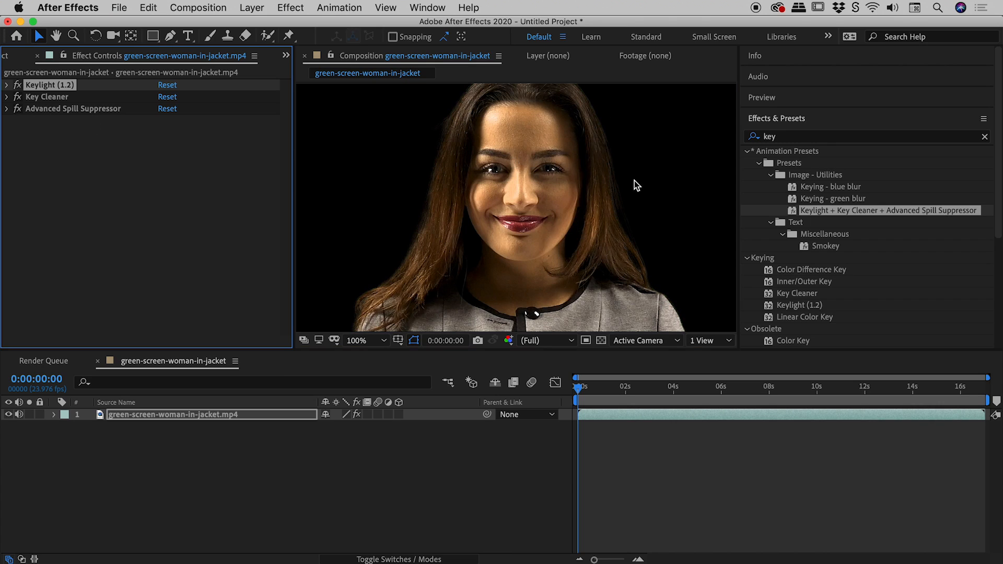
{"action": "left_click", "coordinate": [600, 340]}
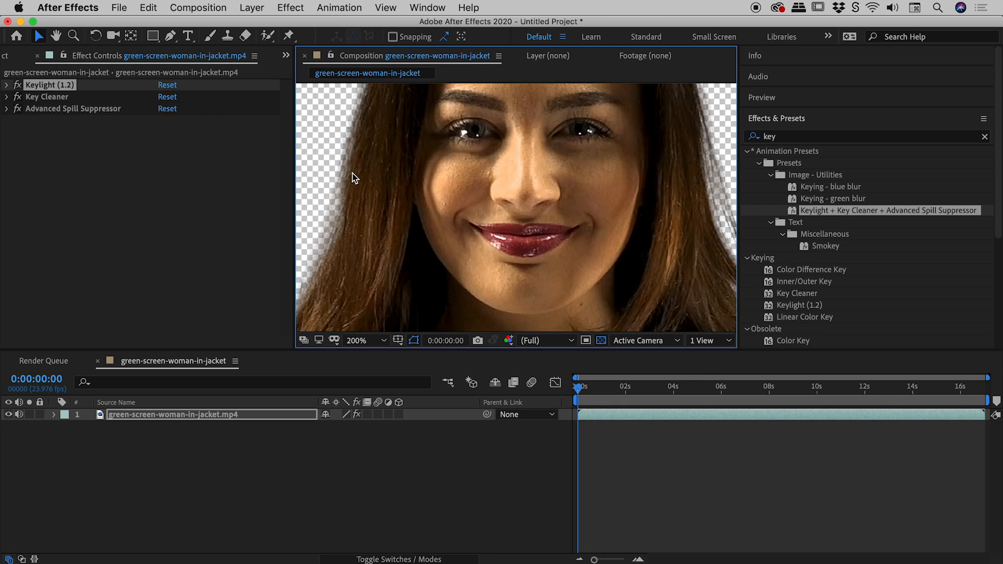
{"action": "left_click", "coordinate": [362, 340]}
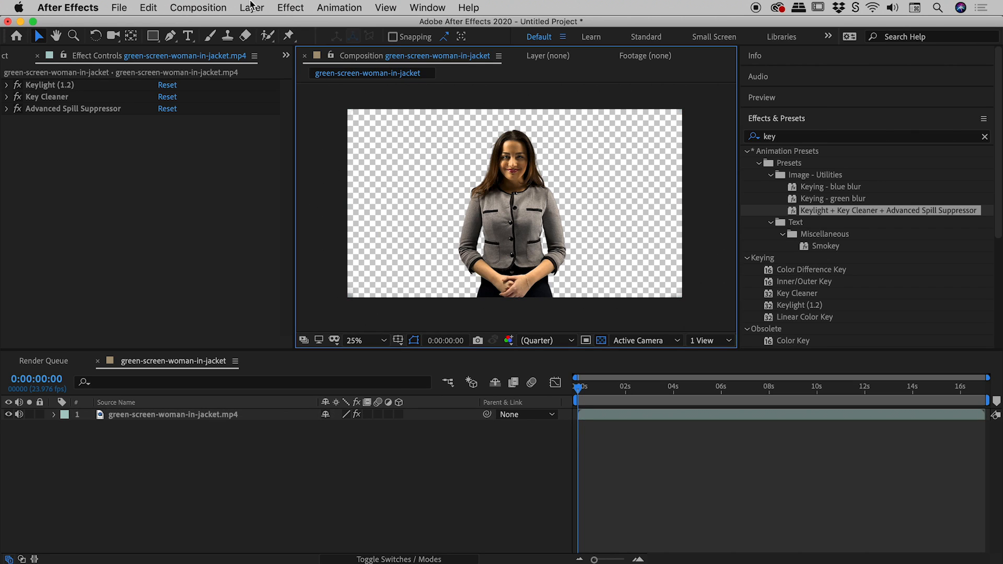
Create a white solid and a magenta solid beneath the keyed footage.
{"action": "left_click", "coordinate": [251, 7]}
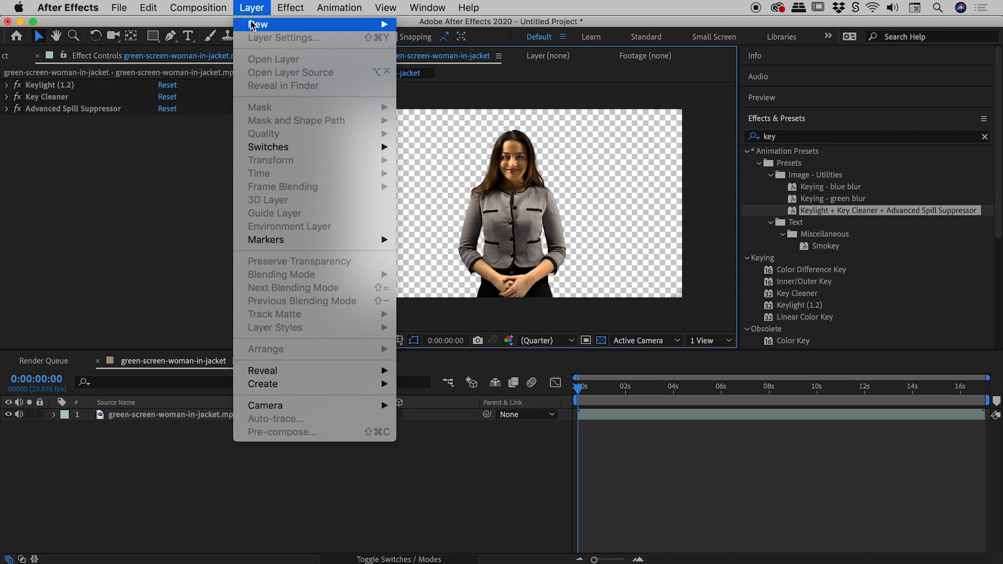
{"action": "mouse_move", "coordinate": [257, 23]}
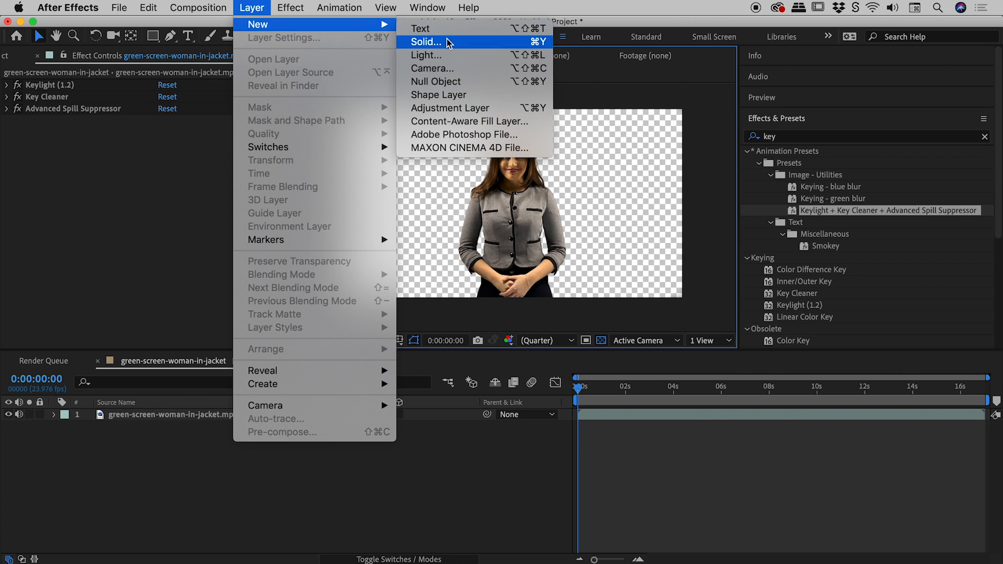
{"action": "left_click", "coordinate": [425, 42]}
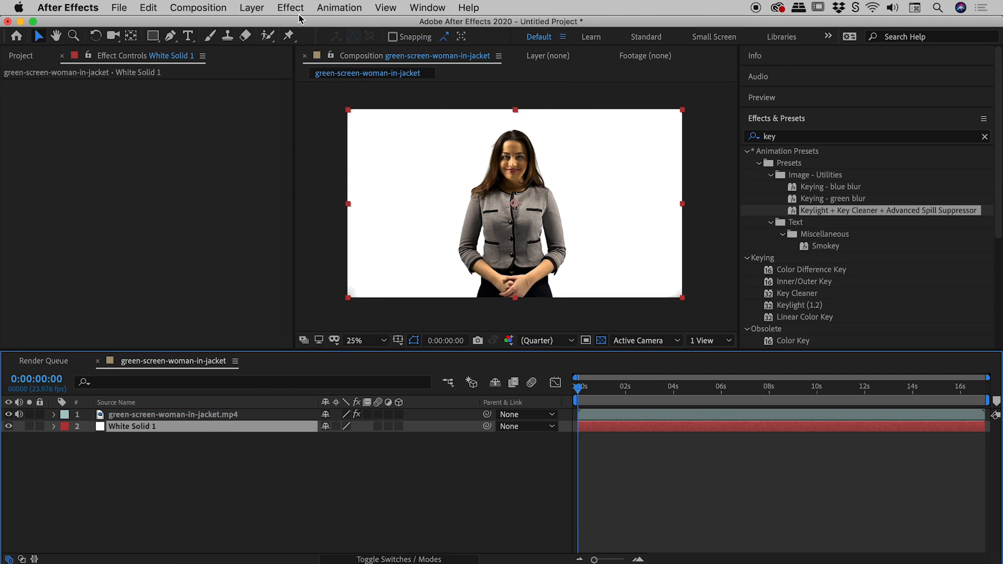
{"action": "left_click", "coordinate": [251, 7]}
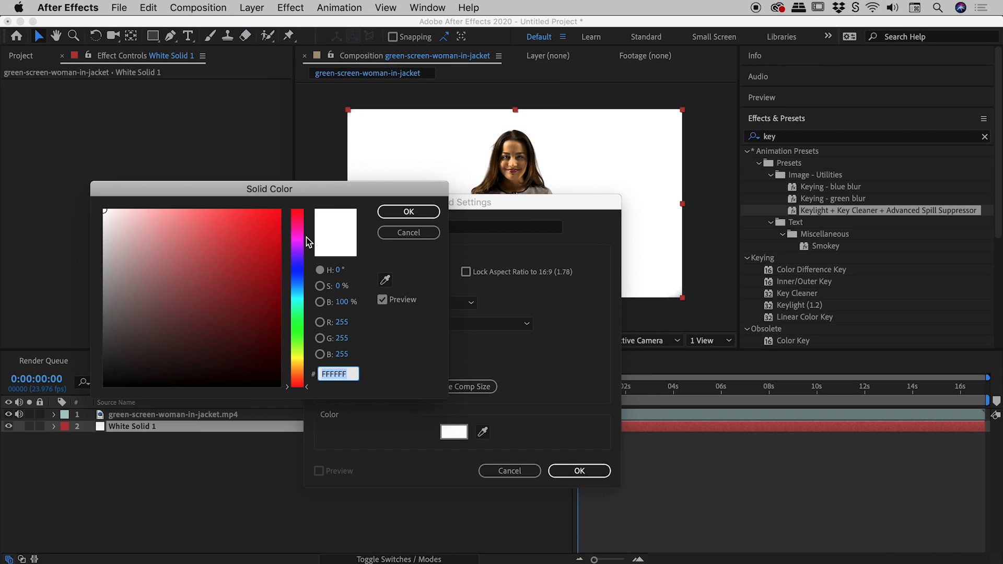
{"action": "left_click", "coordinate": [409, 212]}
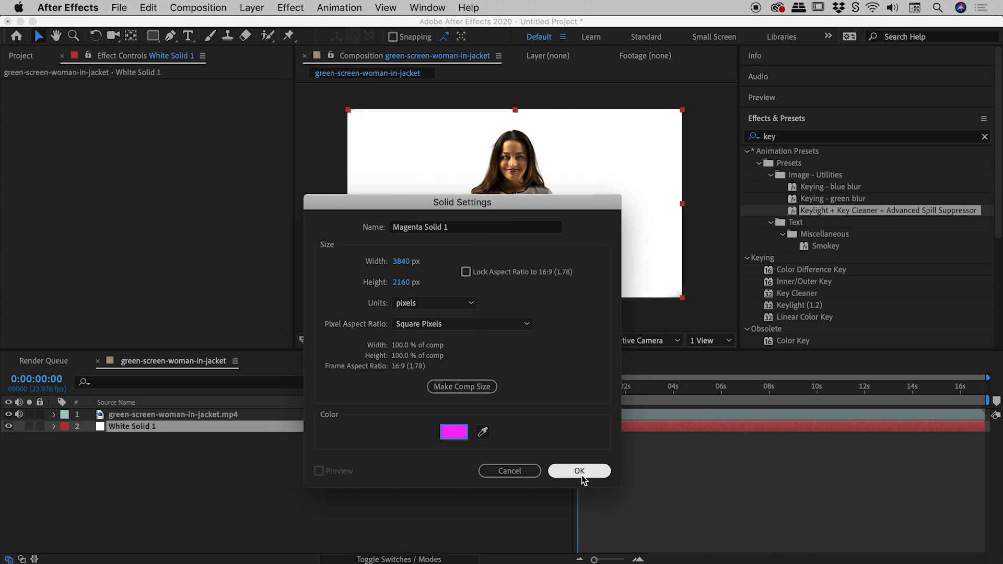
{"action": "left_click", "coordinate": [579, 470]}
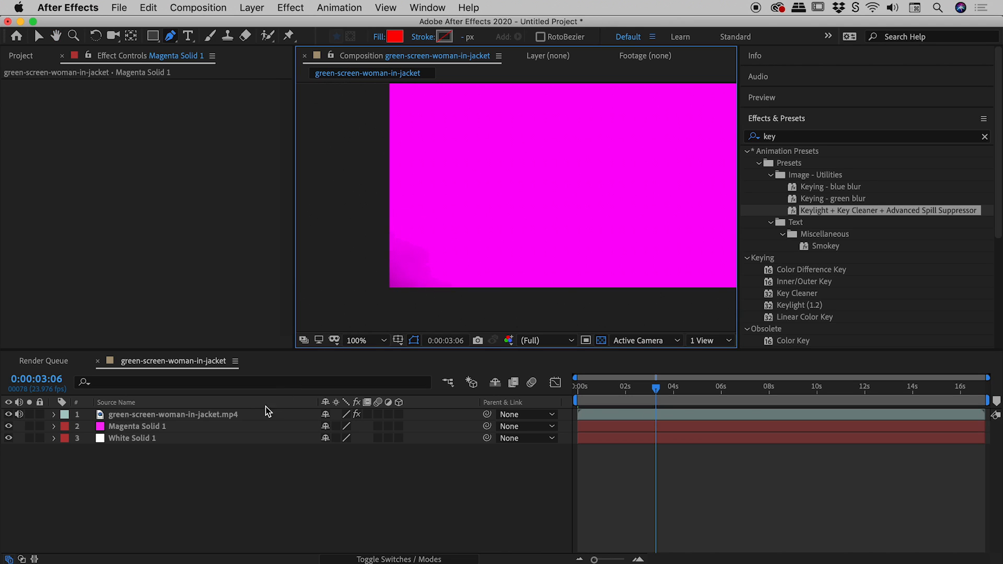
Switch the footage layer's Keylight View to Screen Matte, then reopen the view mode list.
{"action": "left_click", "coordinate": [172, 415]}
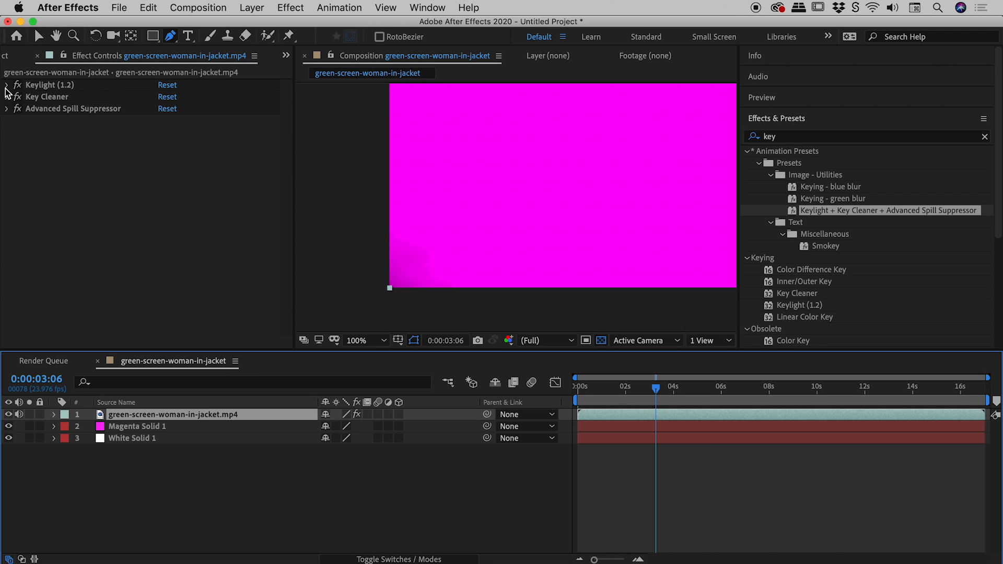
{"action": "left_click", "coordinate": [5, 85]}
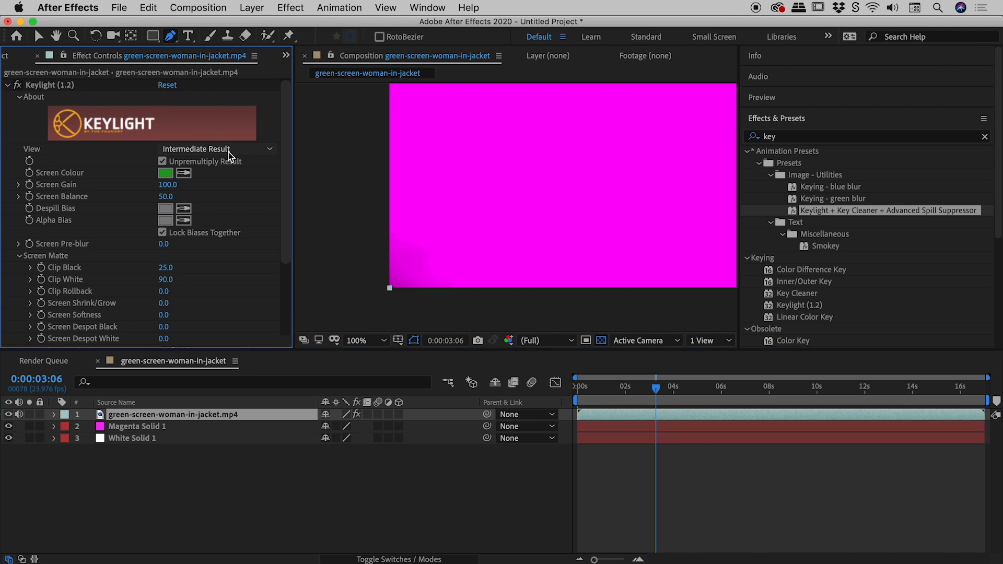
{"action": "left_click", "coordinate": [217, 149]}
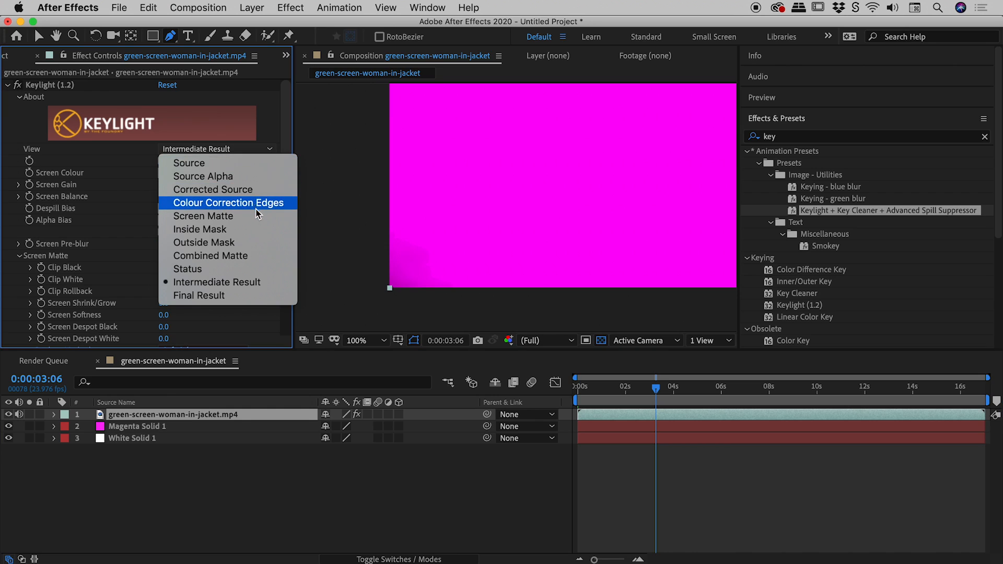
{"action": "left_click", "coordinate": [204, 217]}
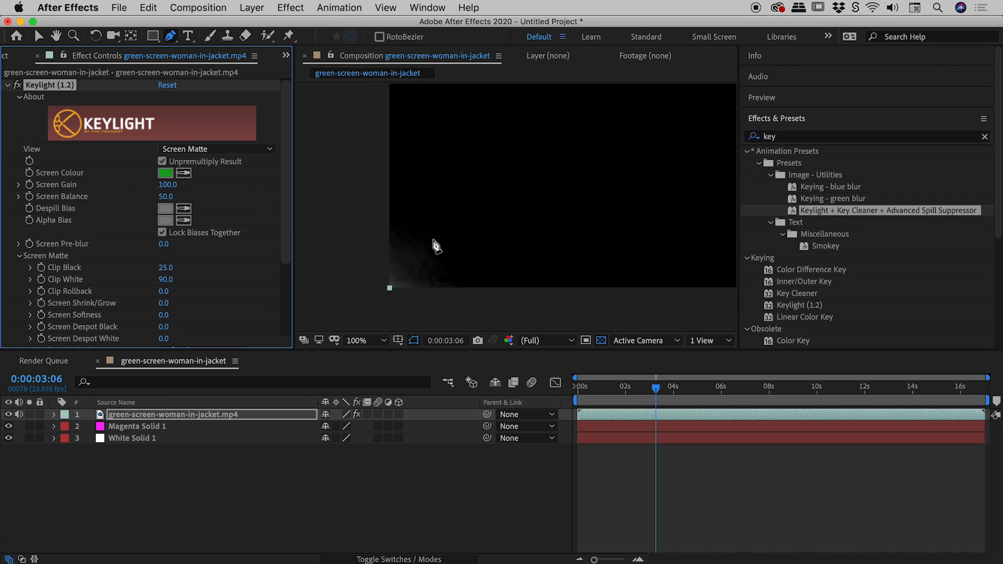
{"action": "mouse_move", "coordinate": [362, 278]}
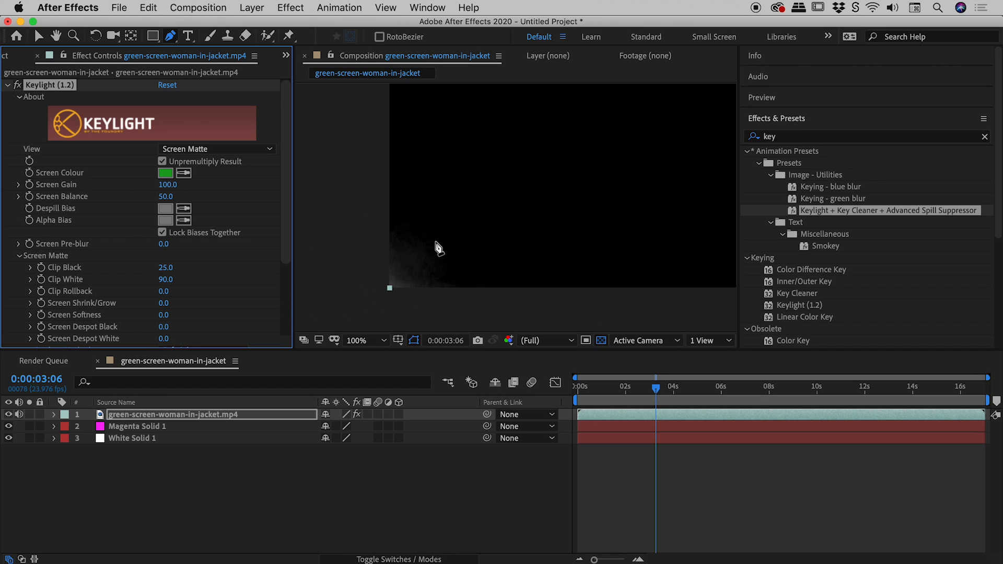
{"action": "mouse_move", "coordinate": [438, 246]}
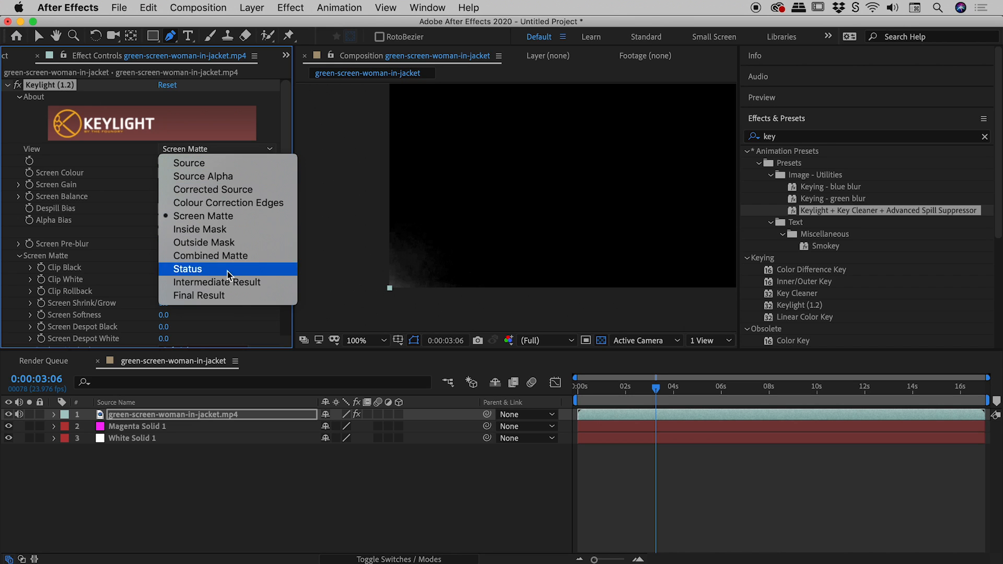
{"action": "left_click", "coordinate": [216, 282]}
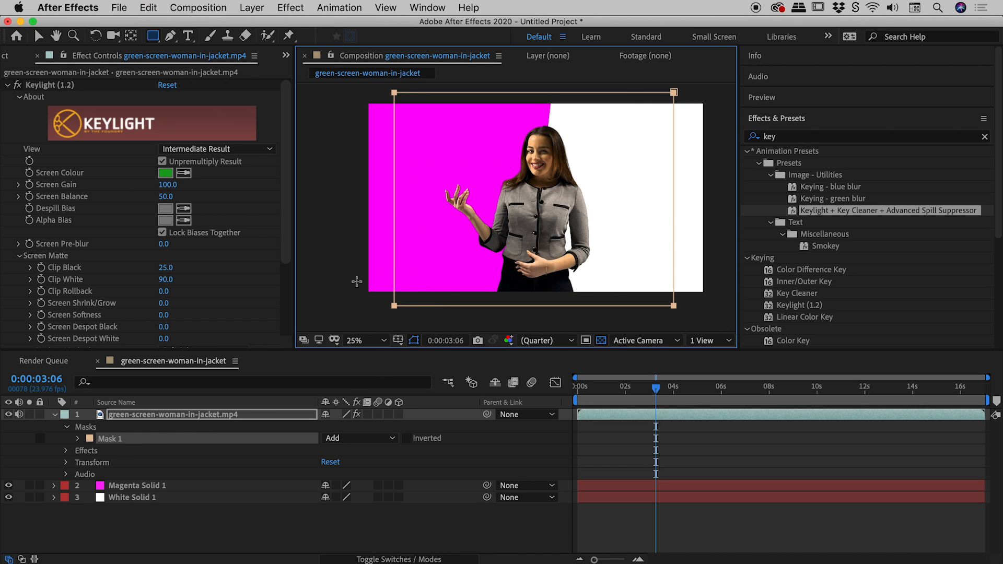
Zoom in on the masked footage, set Mask 1 to None, then back to Add.
{"action": "left_click", "coordinate": [380, 339]}
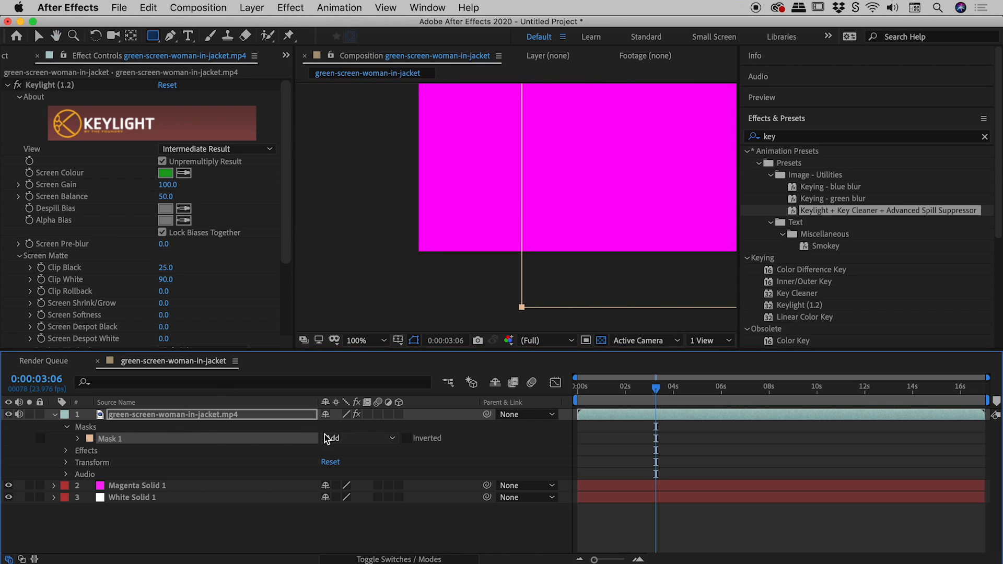
{"action": "left_click", "coordinate": [360, 438]}
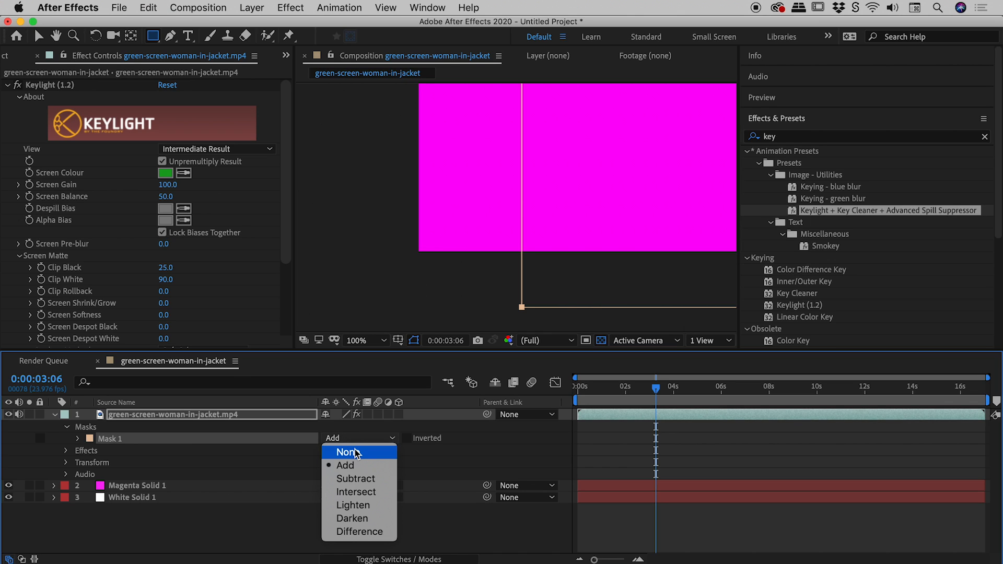
{"action": "left_click", "coordinate": [348, 451]}
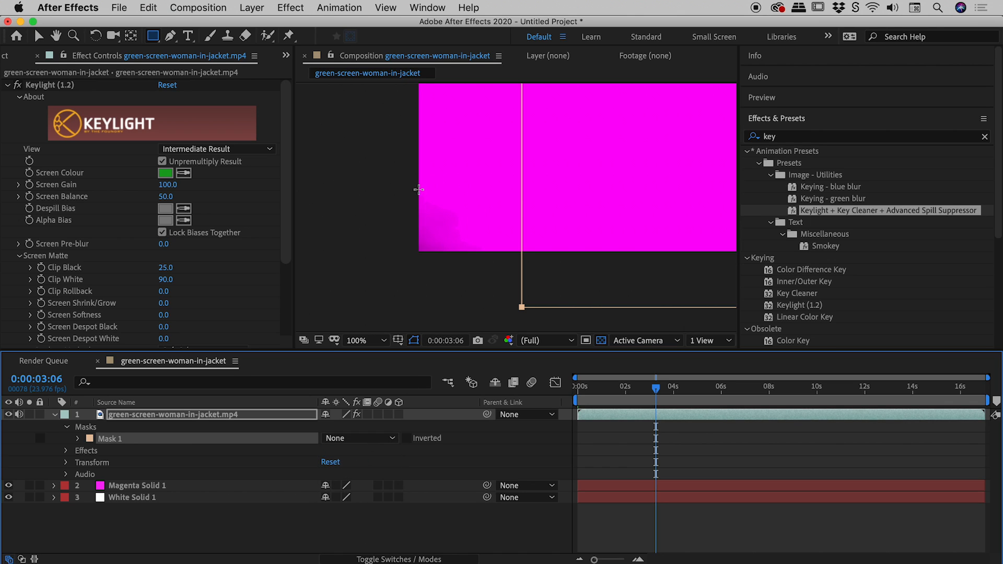
{"action": "left_click", "coordinate": [357, 438]}
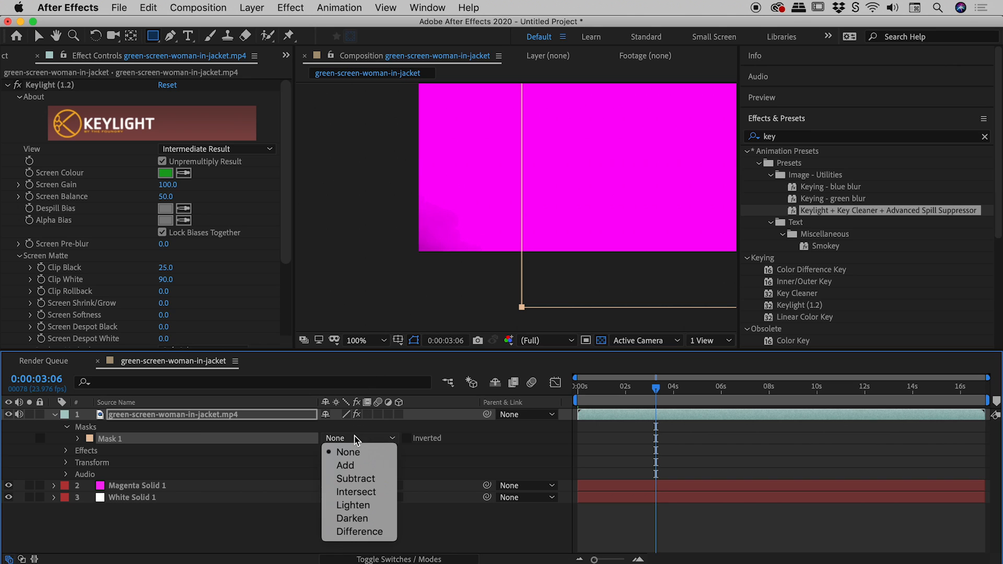
{"action": "left_click", "coordinate": [345, 465]}
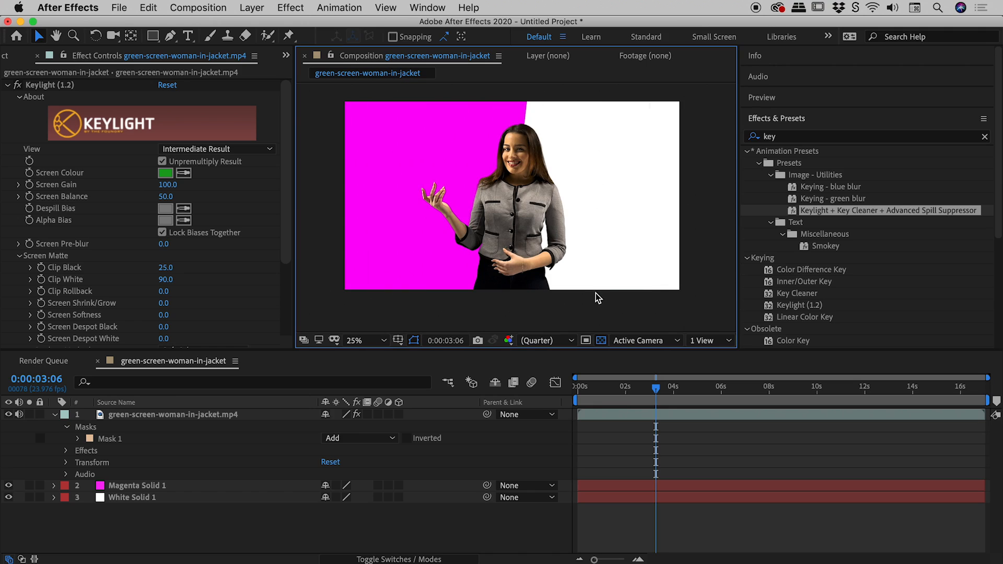
{"action": "mouse_move", "coordinate": [368, 297]}
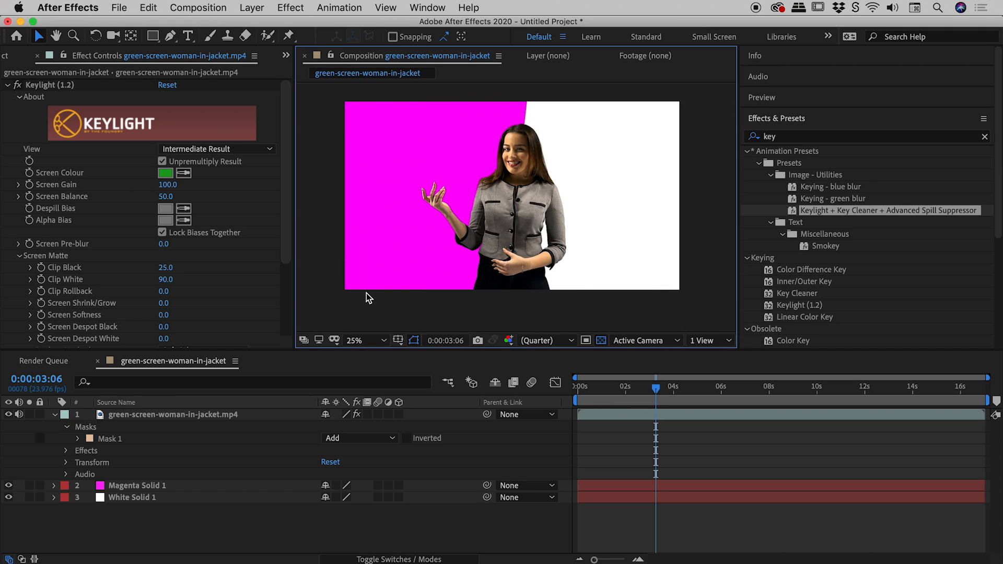